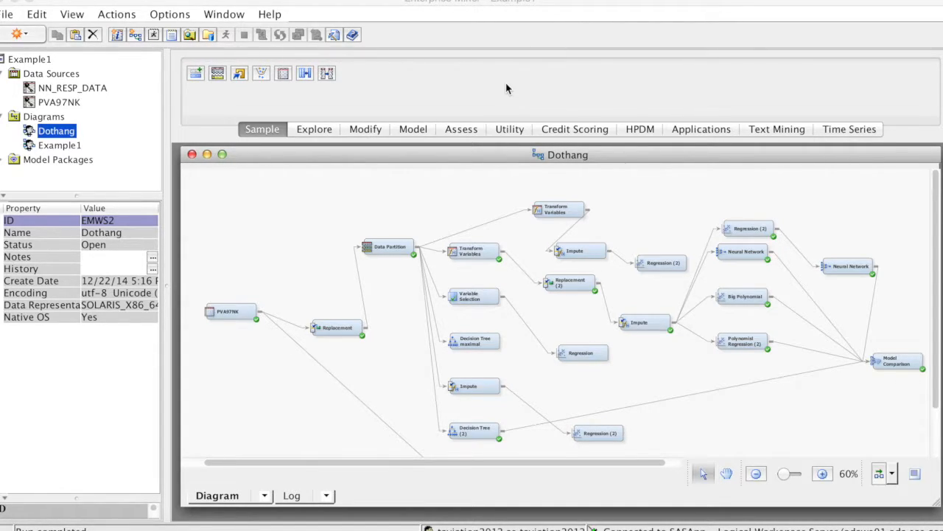
{"action": "mouse_move", "coordinate": [493, 81]}
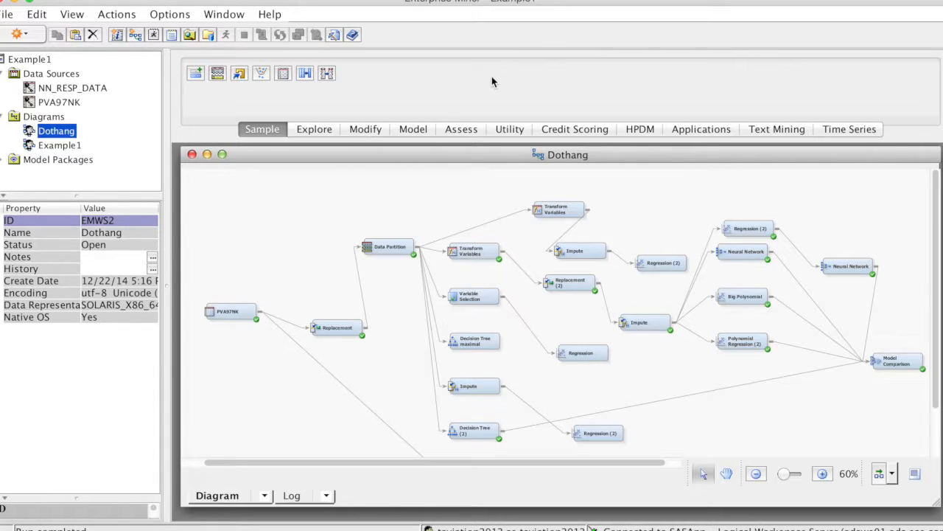
{"action": "mouse_move", "coordinate": [446, 109]}
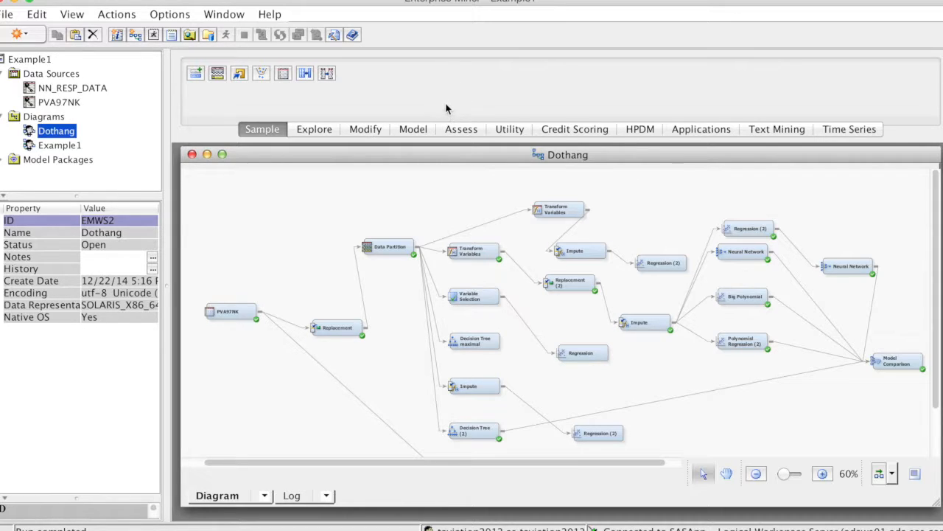
{"action": "mouse_move", "coordinate": [35, 66]}
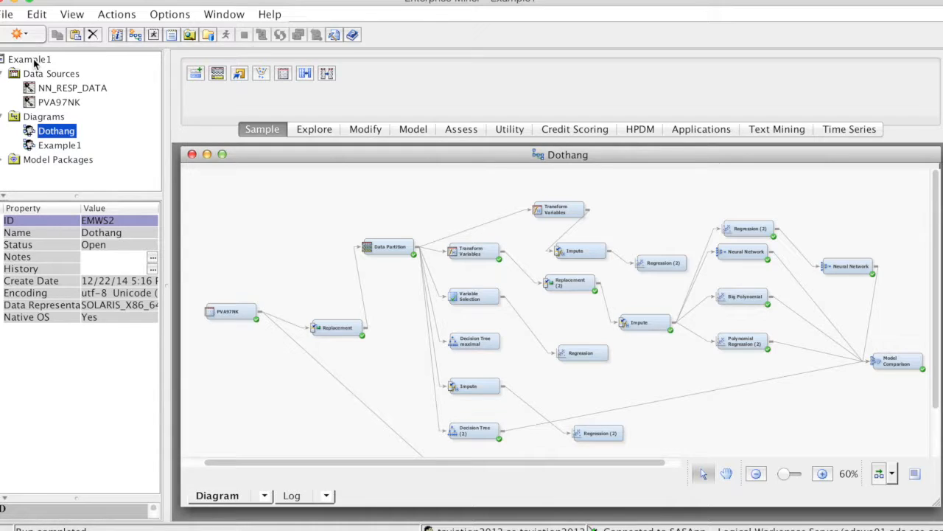
Step: Review the Example1 project, its Data Sources group and its Diagrams group in the project tree
{"action": "left_click", "coordinate": [29, 59]}
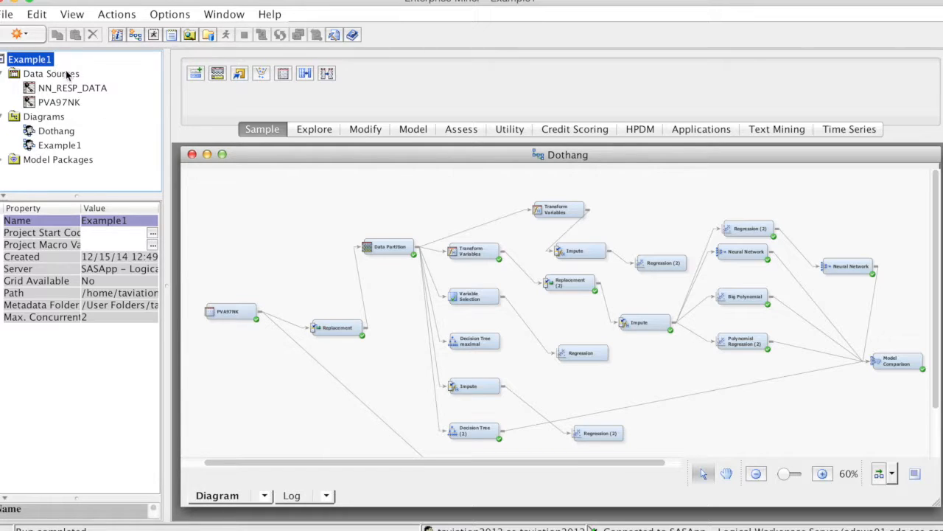
{"action": "left_click", "coordinate": [52, 73]}
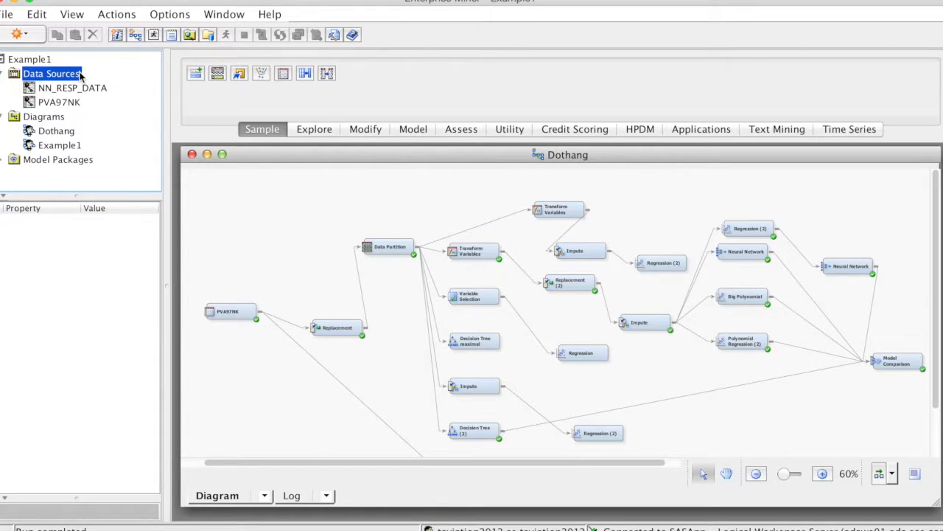
{"action": "left_click", "coordinate": [43, 117]}
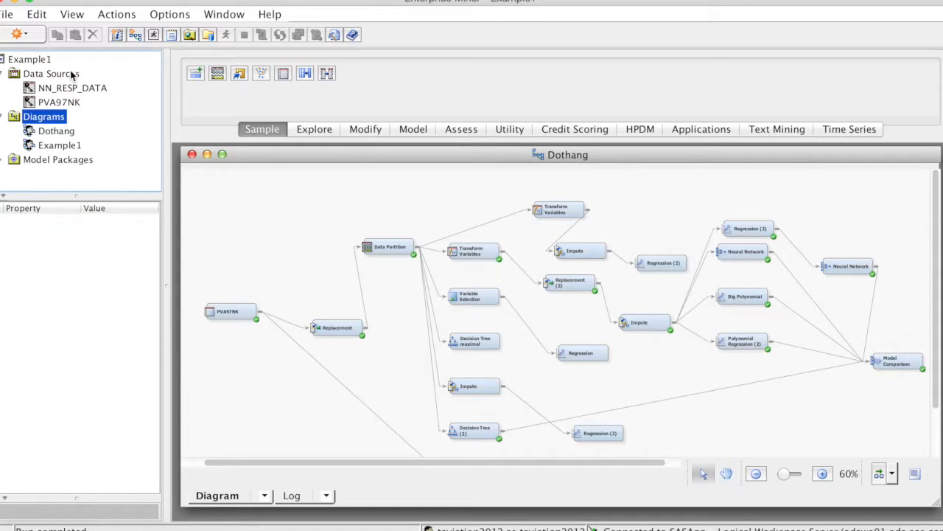
{"action": "left_click", "coordinate": [51, 73]}
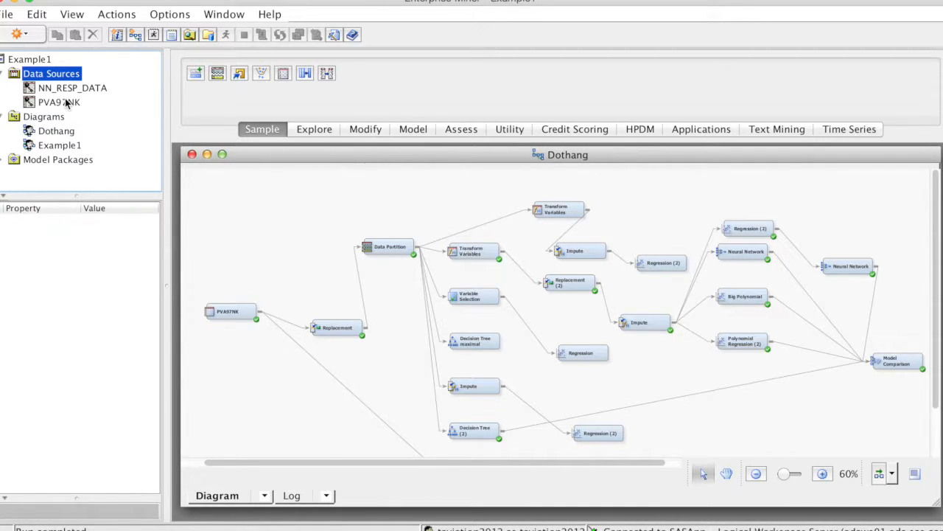
{"action": "left_click", "coordinate": [44, 116]}
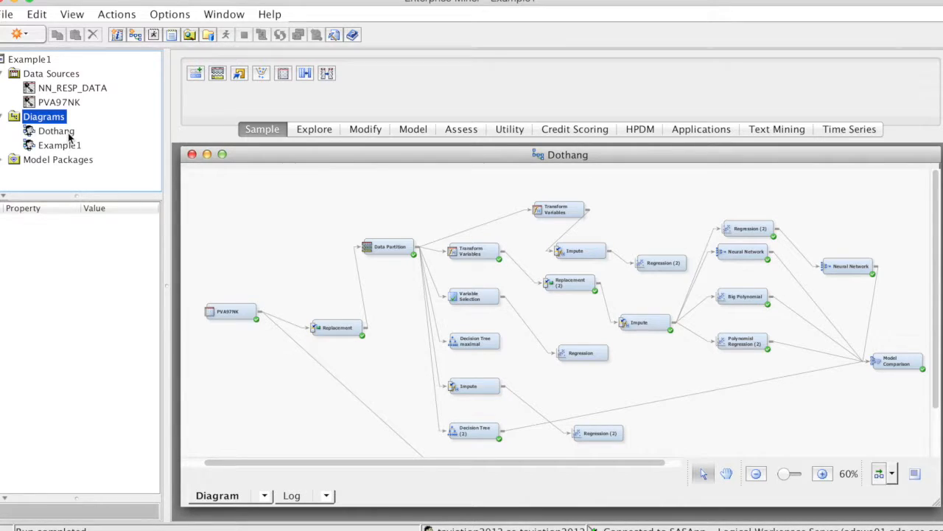
Step: Show the Dothang diagram's properties with ID EMWS2 and Open status
{"action": "left_click", "coordinate": [56, 131]}
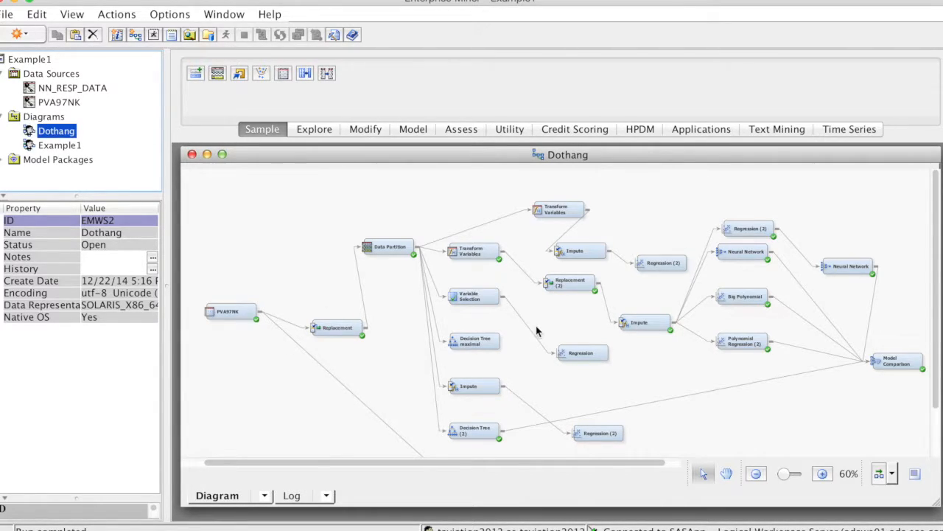
{"action": "mouse_move", "coordinate": [279, 420]}
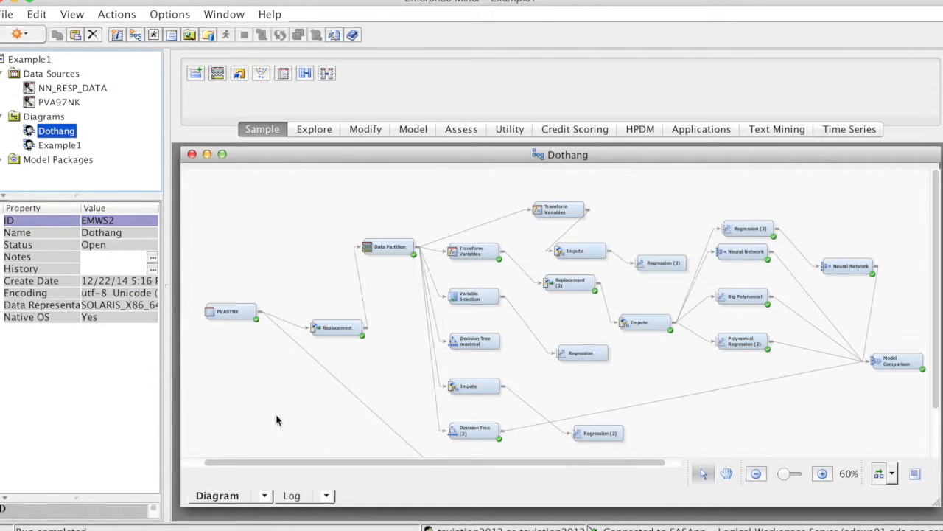
{"action": "mouse_move", "coordinate": [731, 253]}
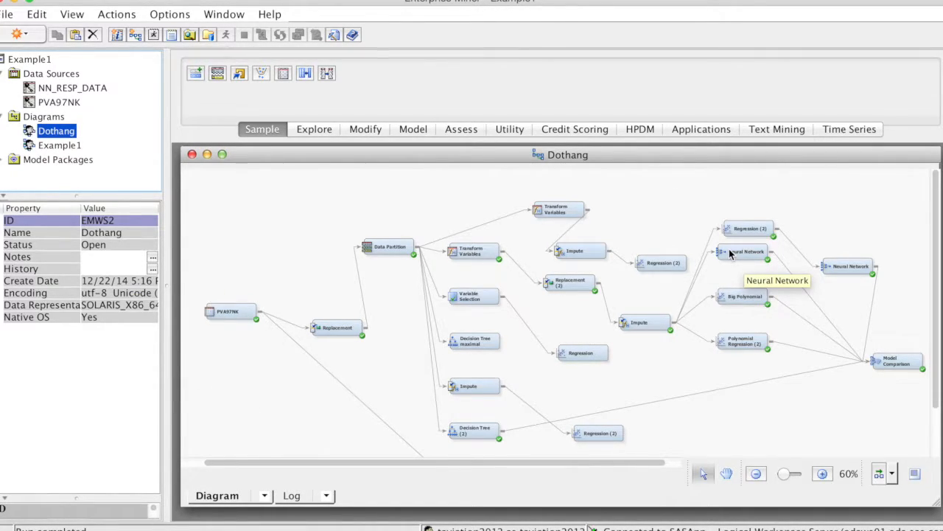
{"action": "mouse_move", "coordinate": [400, 267]}
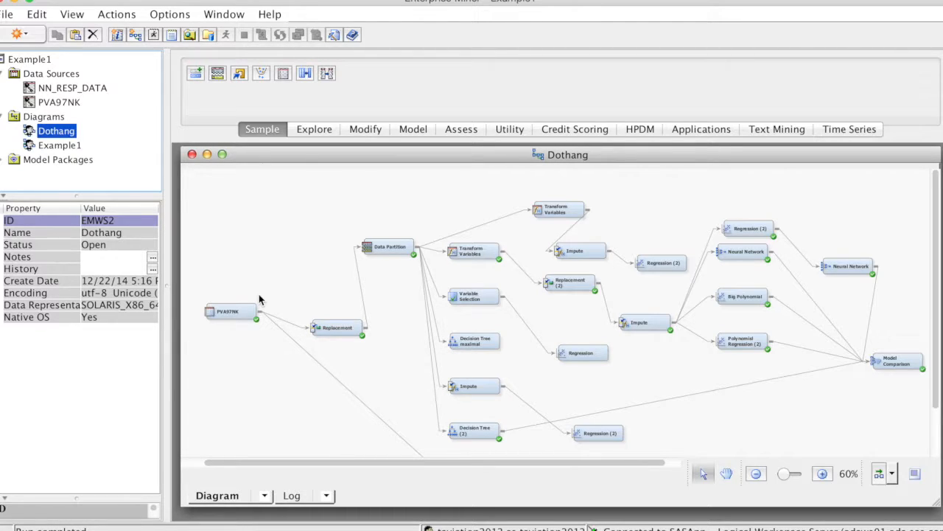
{"action": "mouse_move", "coordinate": [258, 277]}
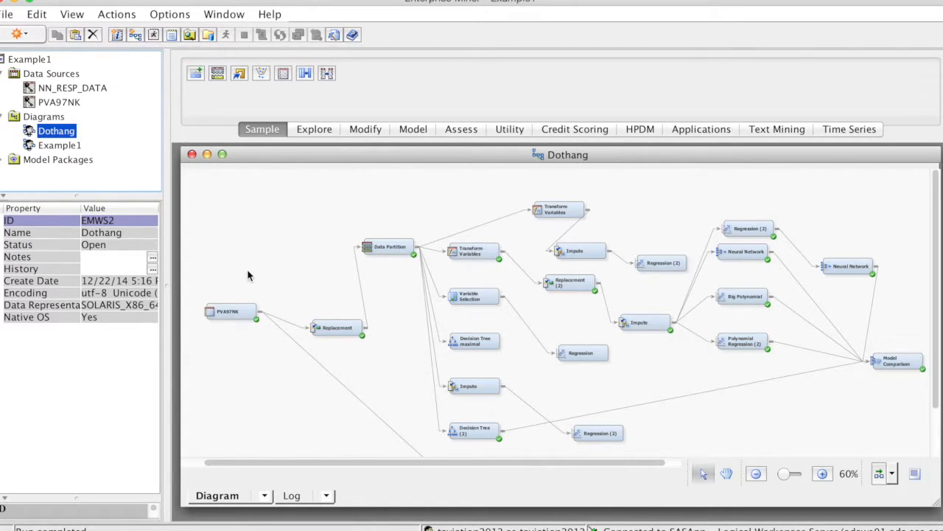
{"action": "mouse_move", "coordinate": [908, 310]}
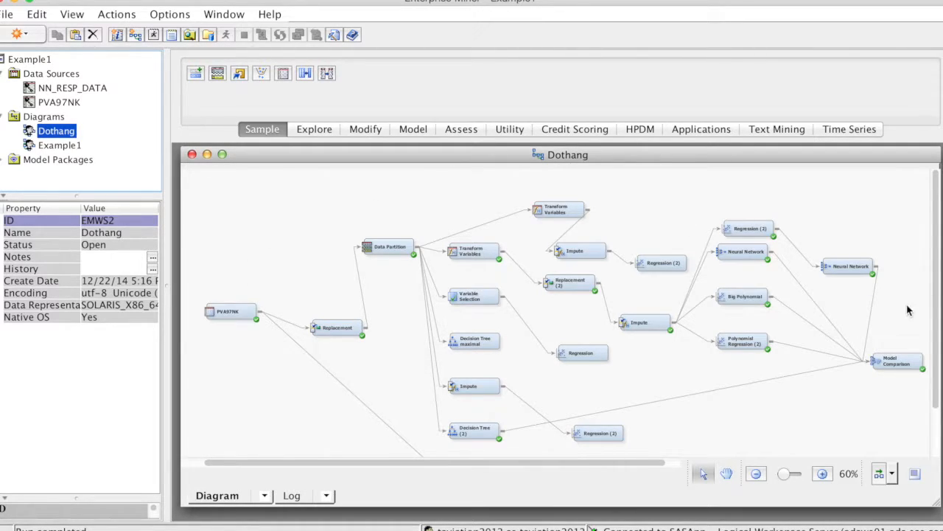
{"action": "mouse_move", "coordinate": [873, 374]}
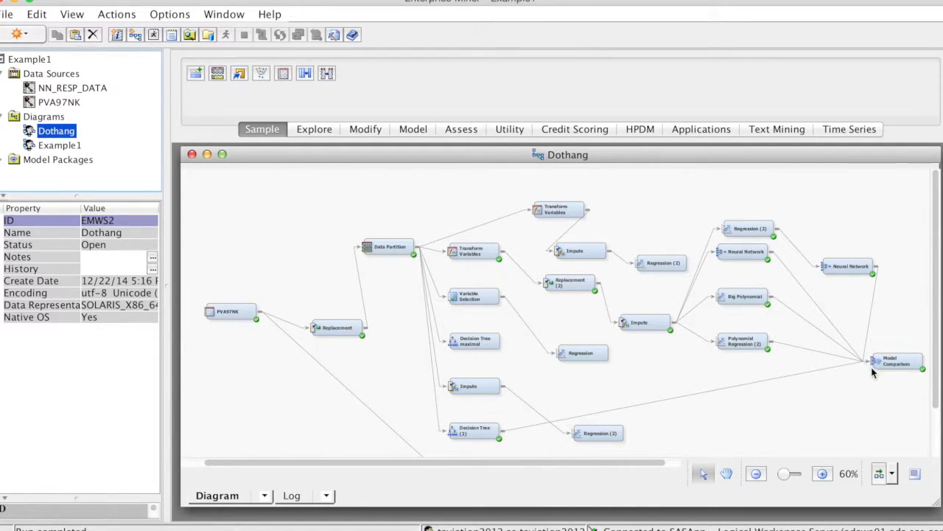
{"action": "mouse_move", "coordinate": [866, 278]}
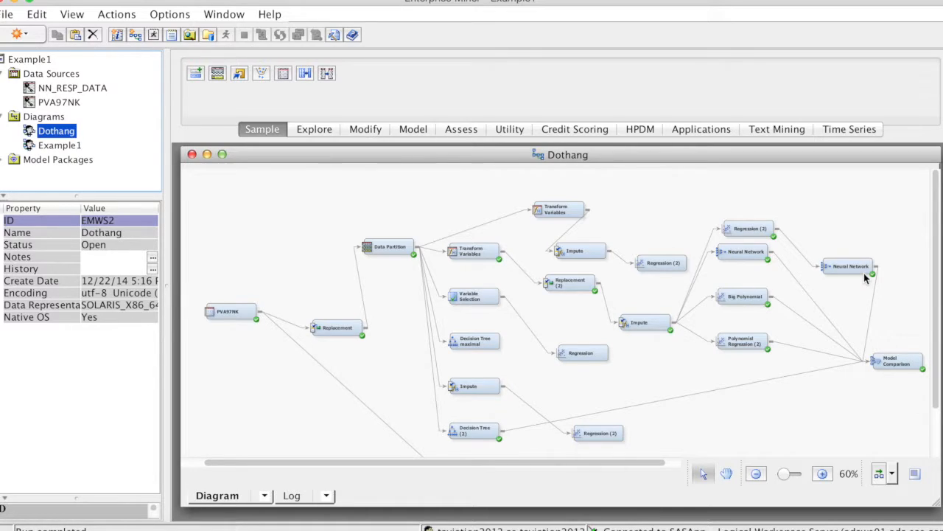
{"action": "mouse_move", "coordinate": [767, 413]}
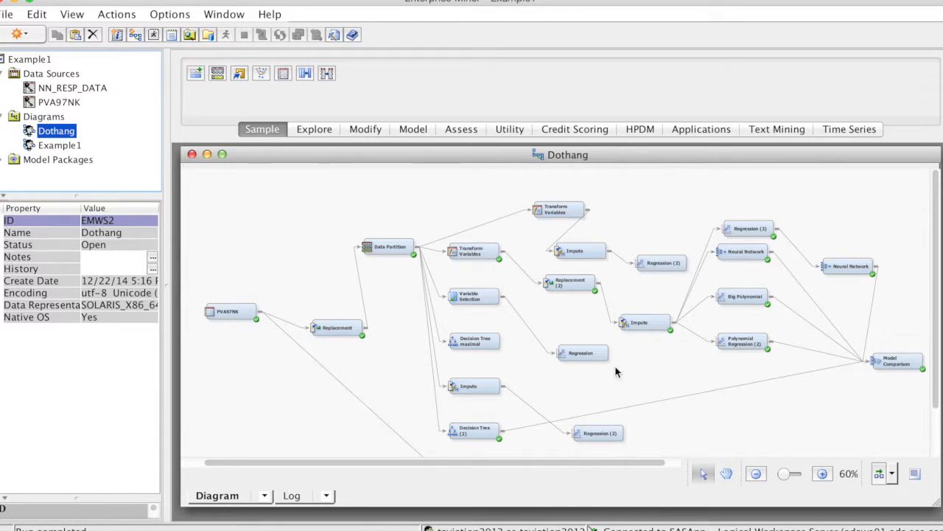
{"action": "mouse_move", "coordinate": [231, 313]}
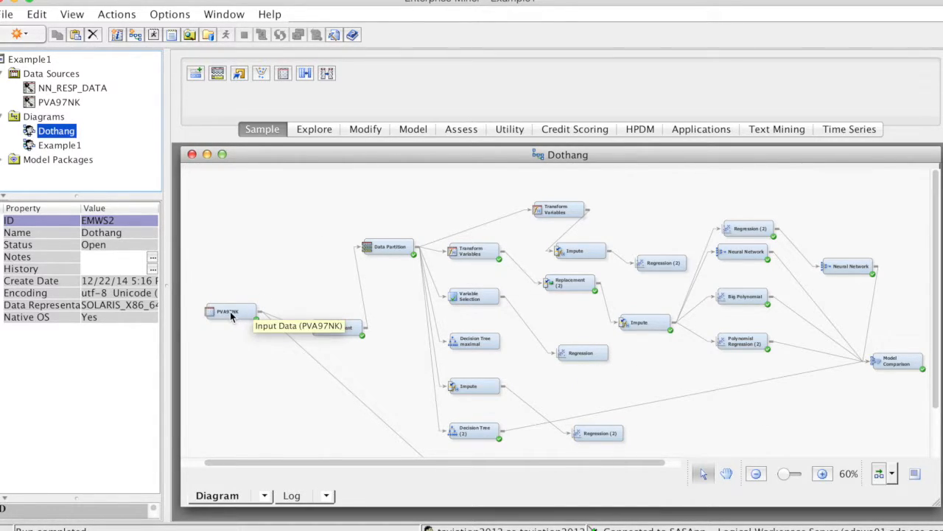
Step: Inspect the Data Partition, Transform Variables and PVA97NK input data nodes' properties
{"action": "left_click", "coordinate": [389, 246]}
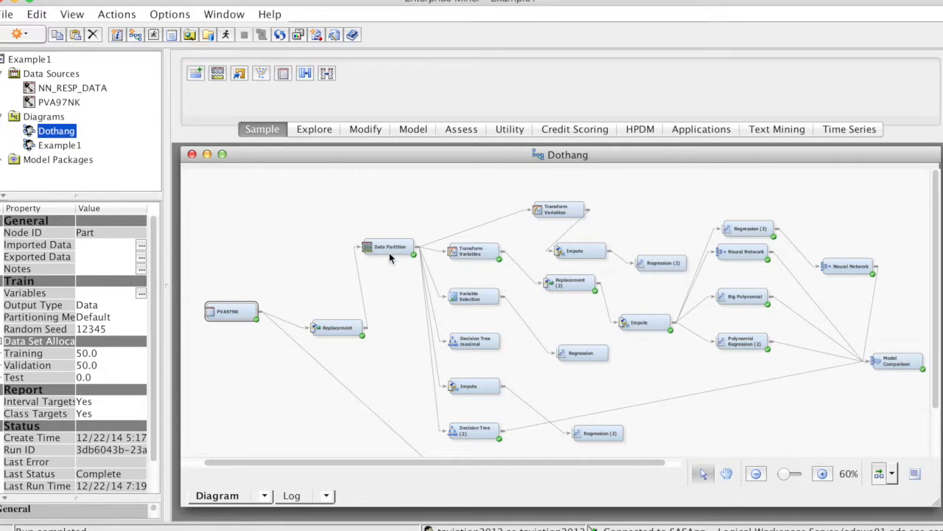
{"action": "left_click", "coordinate": [474, 251]}
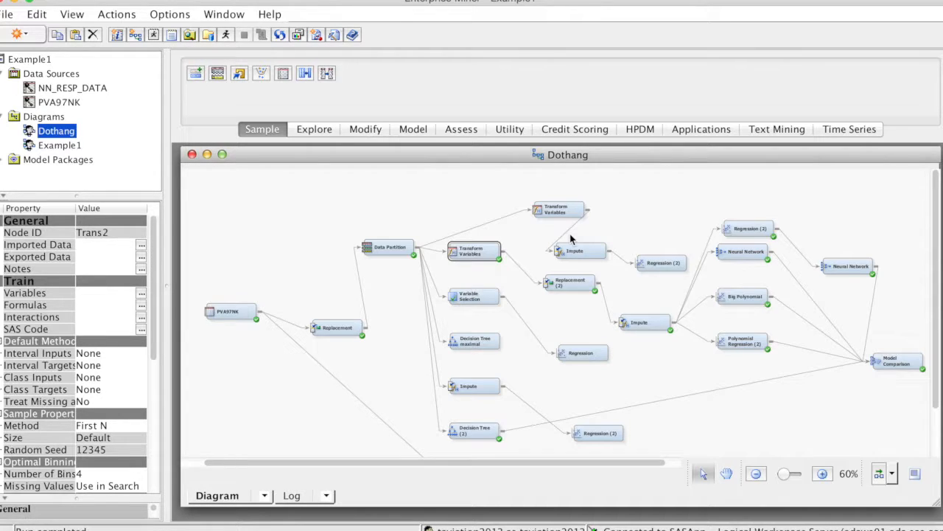
{"action": "mouse_move", "coordinate": [269, 232]}
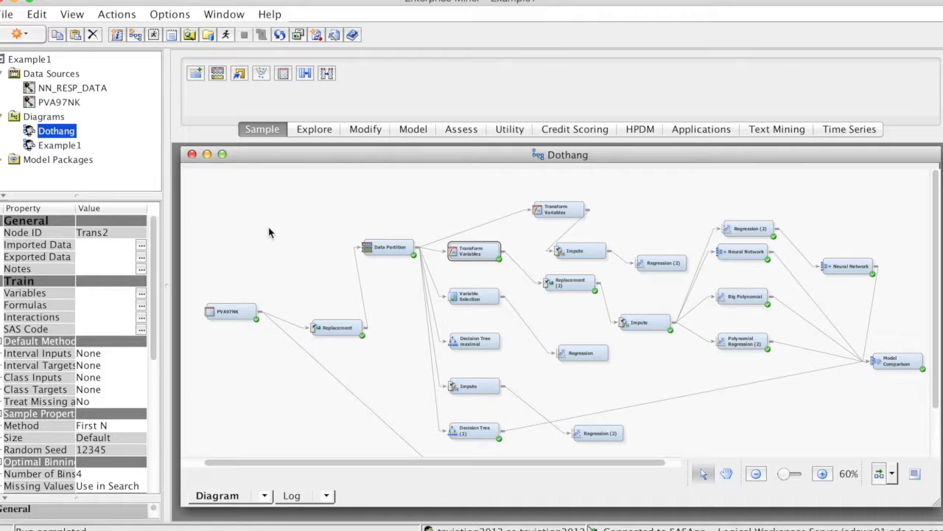
{"action": "mouse_move", "coordinate": [243, 313]}
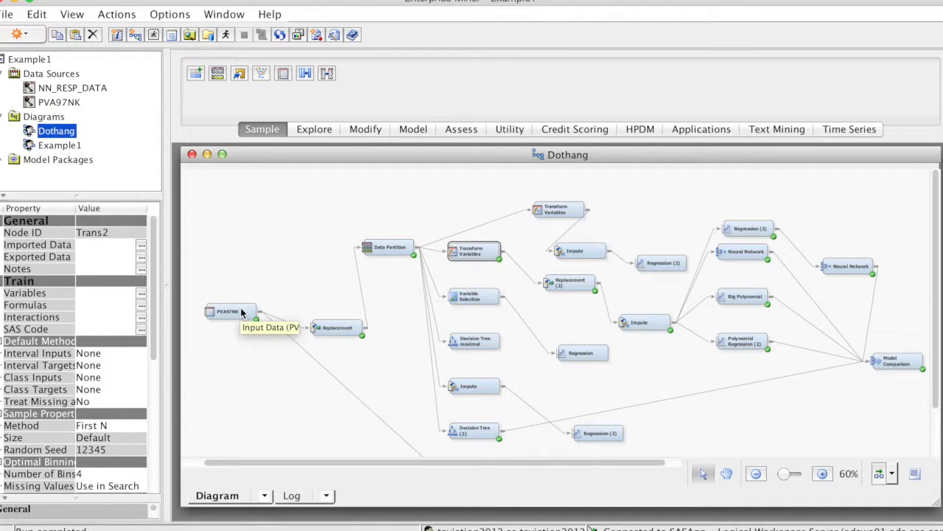
{"action": "left_click", "coordinate": [231, 310]}
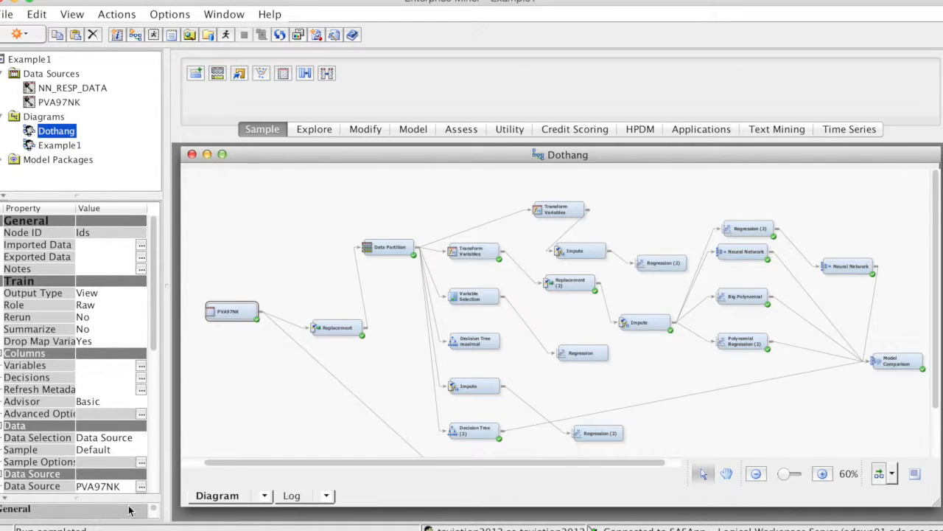
{"action": "mouse_move", "coordinate": [163, 244]}
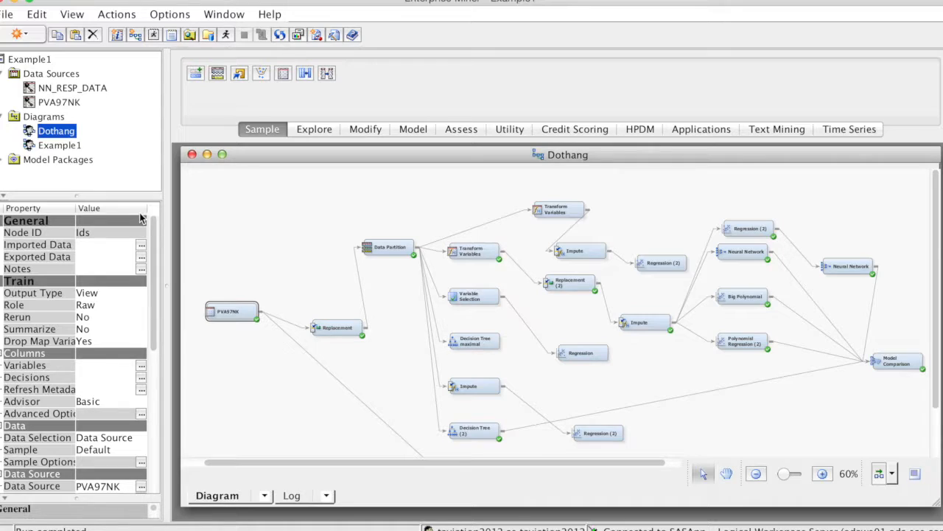
{"action": "mouse_move", "coordinate": [272, 235]}
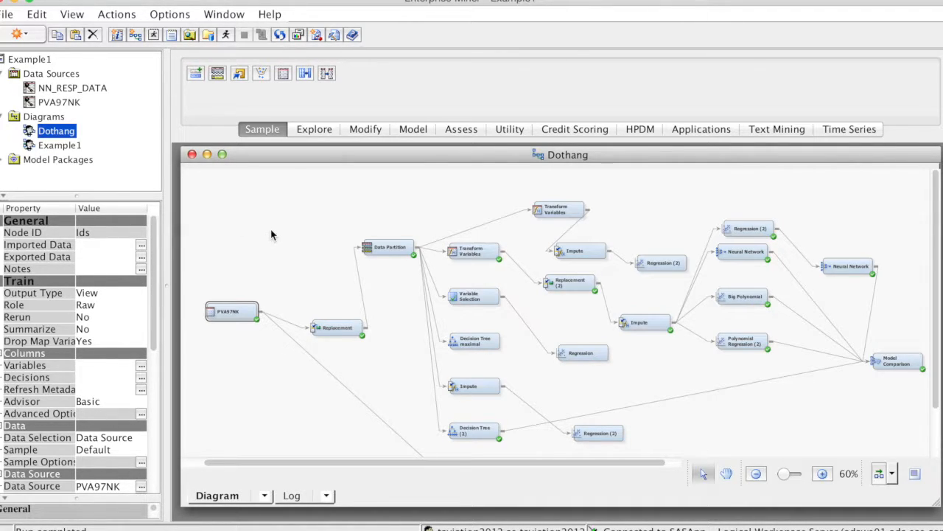
{"action": "mouse_move", "coordinate": [232, 311]}
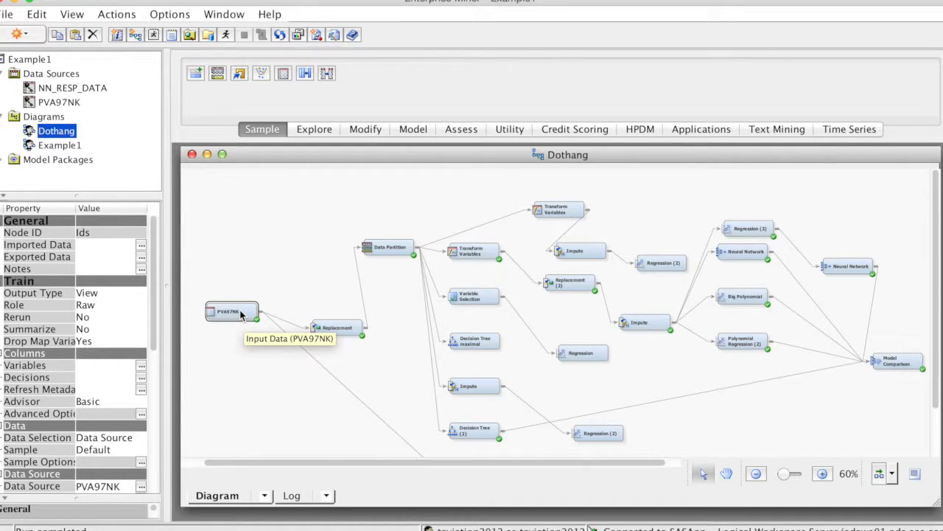
{"action": "mouse_move", "coordinate": [79, 278]}
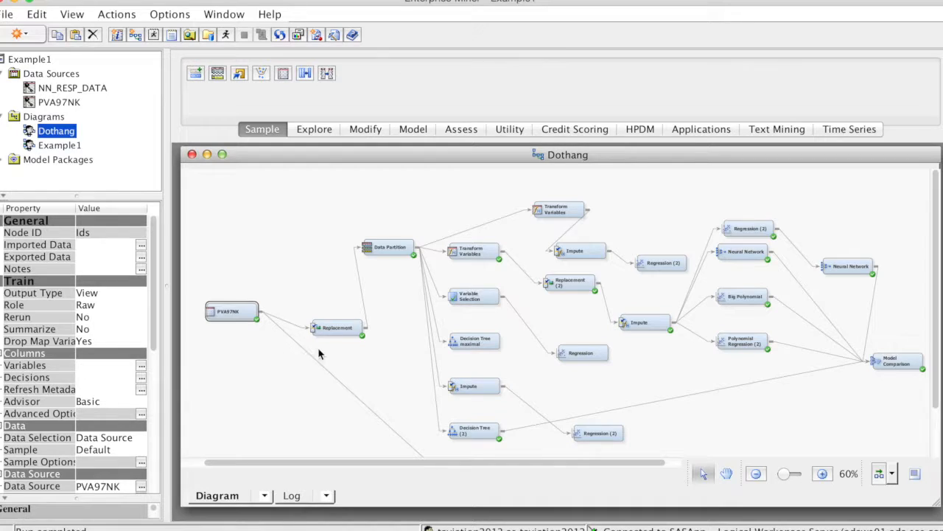
{"action": "mouse_move", "coordinate": [335, 332]}
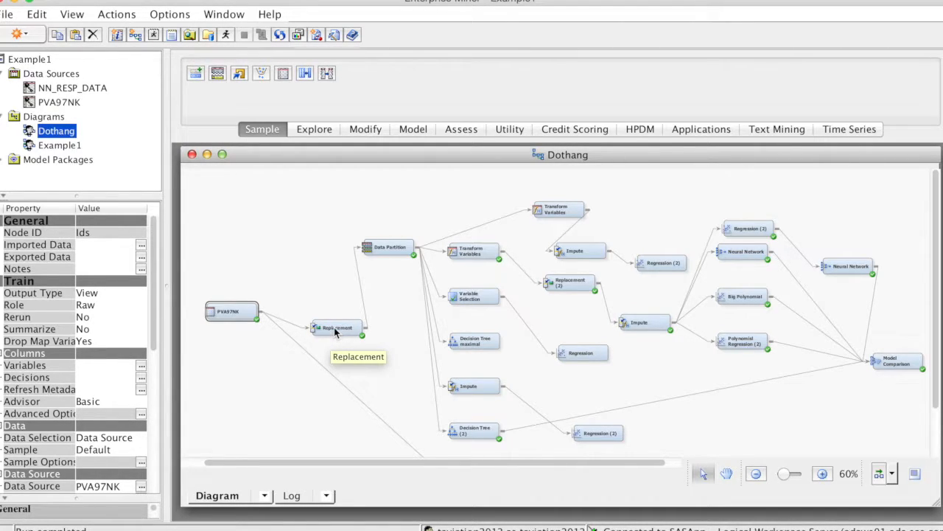
Step: Show the Replacement node's properties with ID Repl and Ignore for unknown levels
{"action": "left_click", "coordinate": [337, 327]}
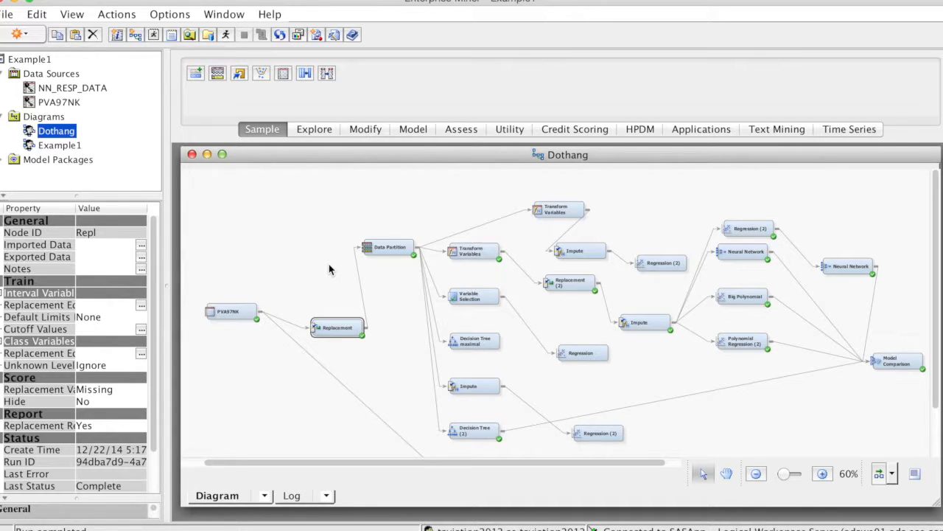
{"action": "mouse_move", "coordinate": [310, 250]}
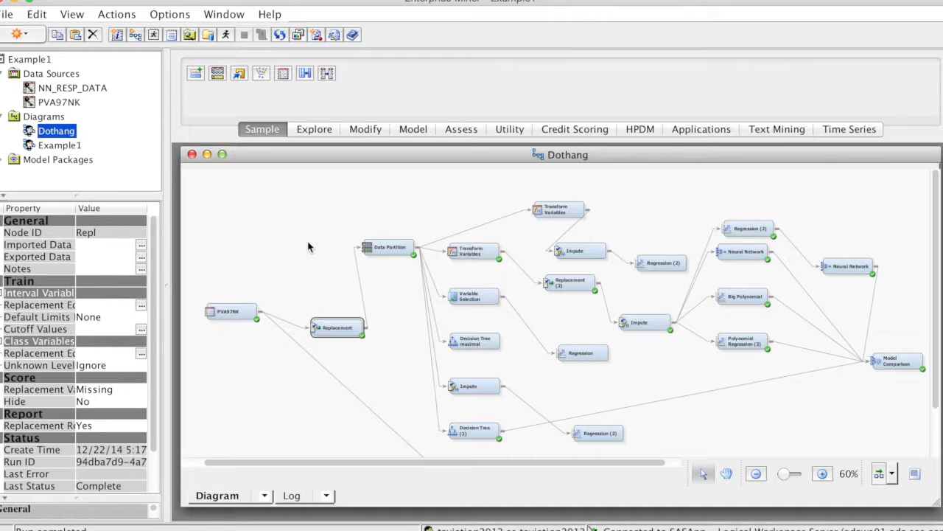
{"action": "mouse_move", "coordinate": [588, 357]}
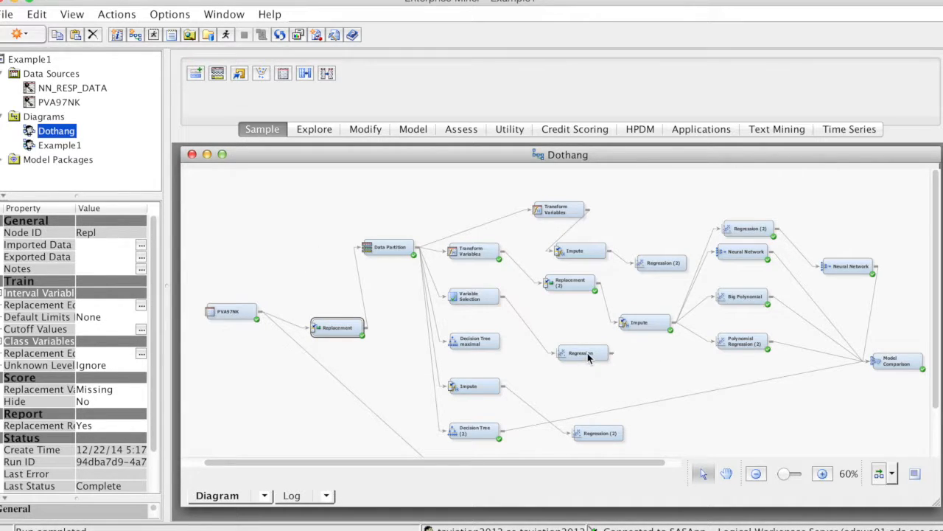
Step: Set the Regression node's regression type to Logistic Regression with Stepwise selection
{"action": "left_click", "coordinate": [582, 352]}
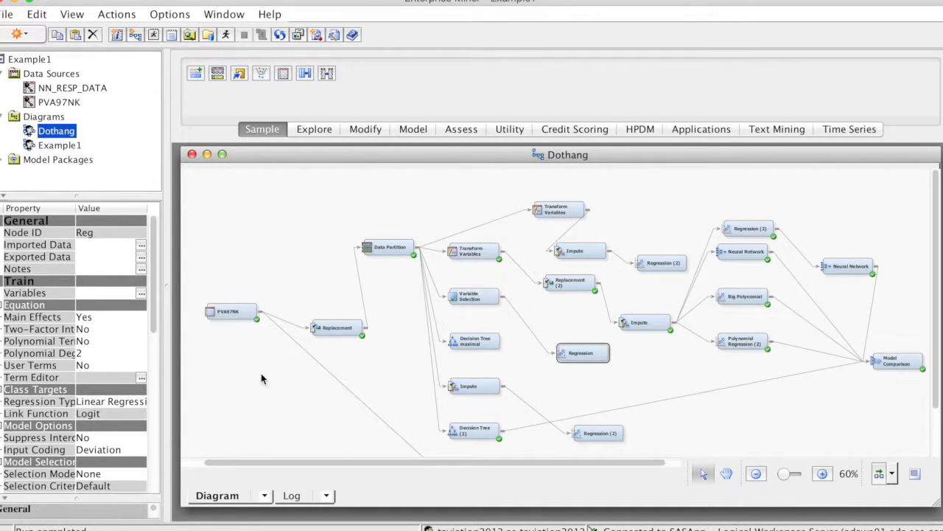
{"action": "scroll", "scroll_direction": "down", "scroll_amount": 3}
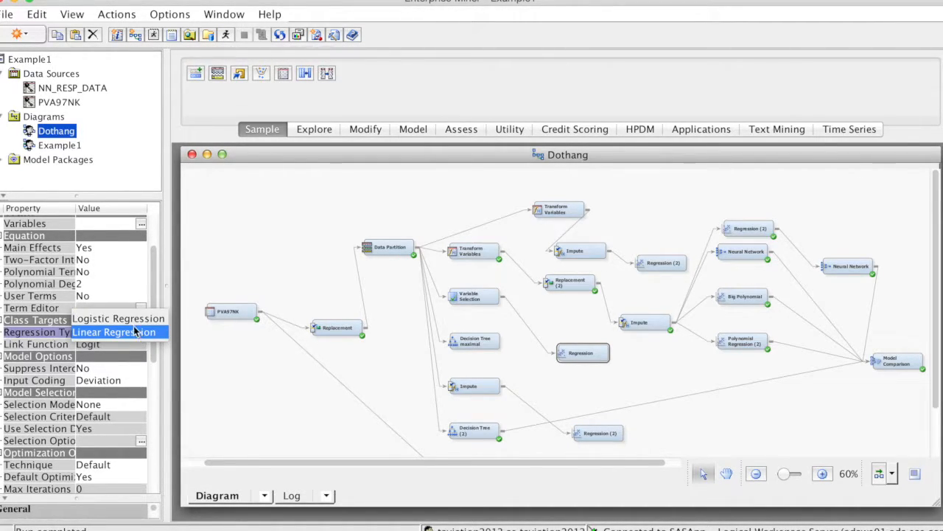
{"action": "left_click", "coordinate": [118, 319]}
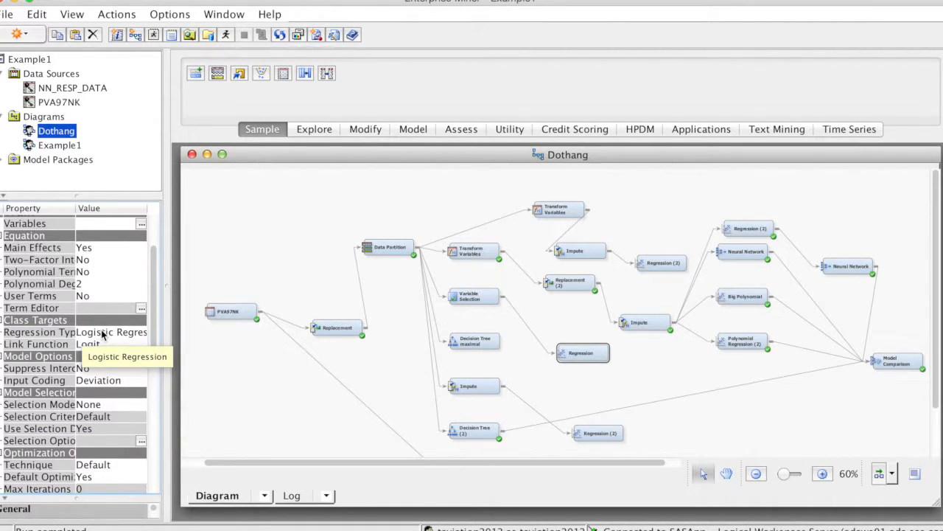
{"action": "mouse_move", "coordinate": [208, 367]}
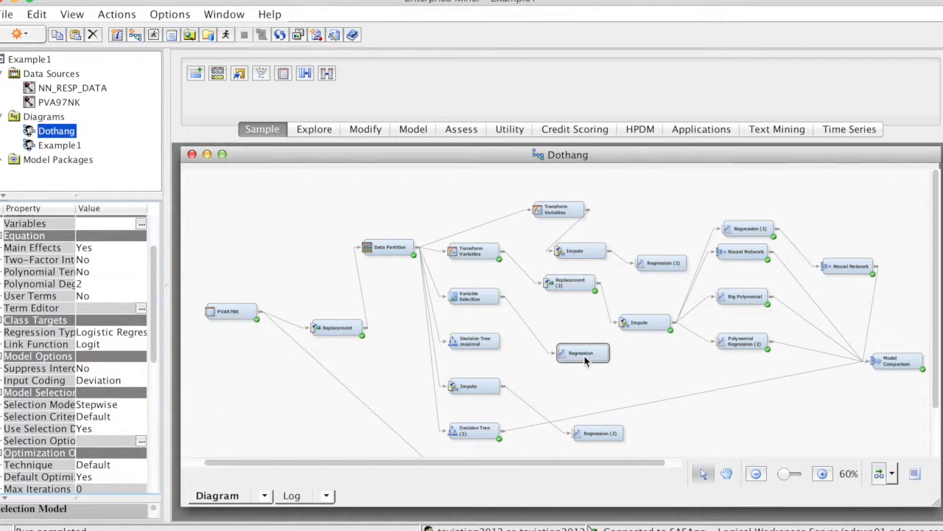
Step: Start running the Dothang process flow from the Regression node
{"action": "right_click", "coordinate": [582, 353]}
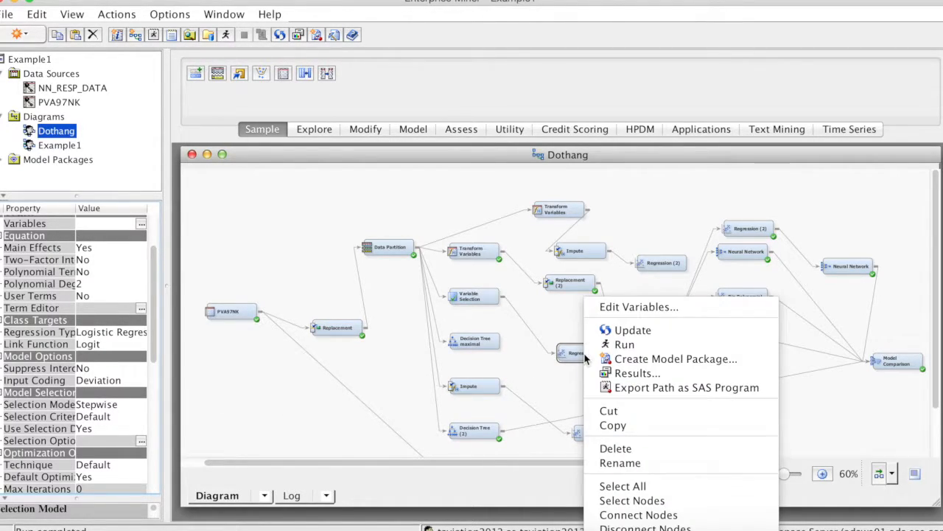
{"action": "mouse_move", "coordinate": [625, 344]}
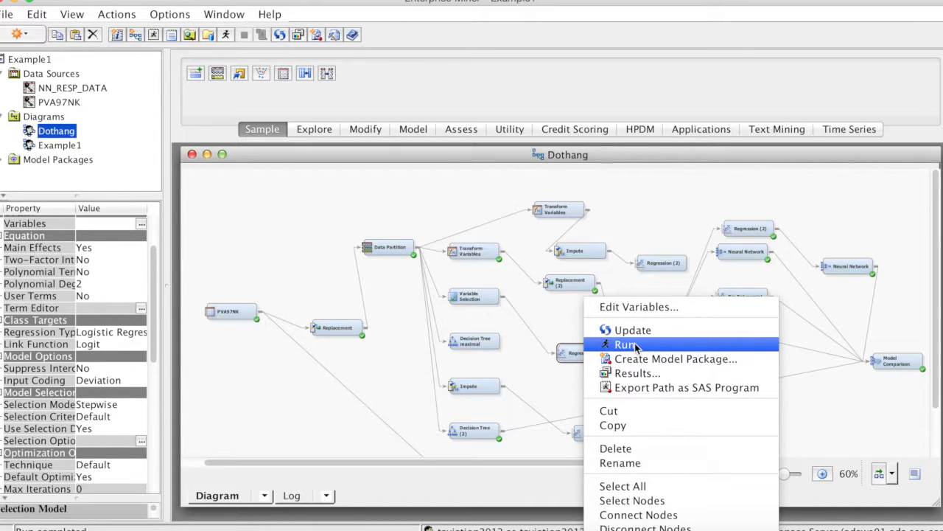
{"action": "mouse_move", "coordinate": [314, 196]}
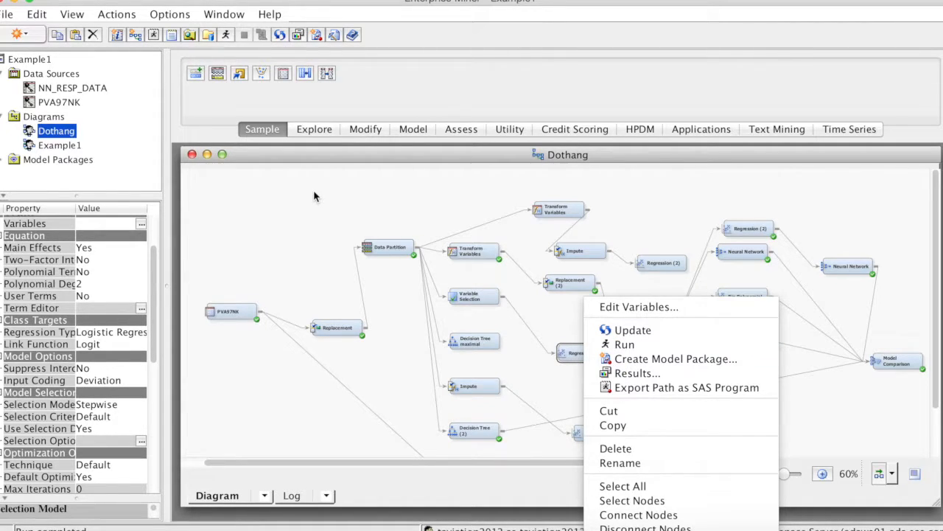
{"action": "mouse_move", "coordinate": [227, 35]}
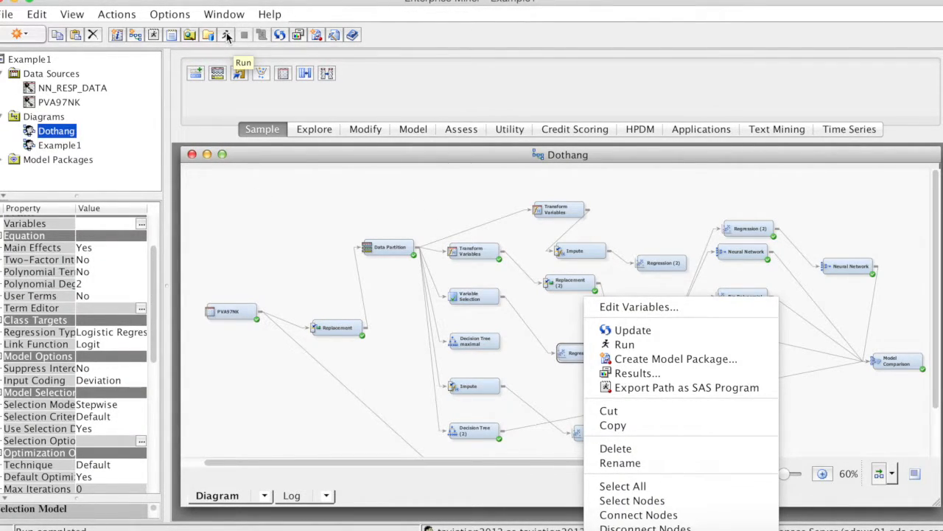
{"action": "left_click", "coordinate": [260, 196]}
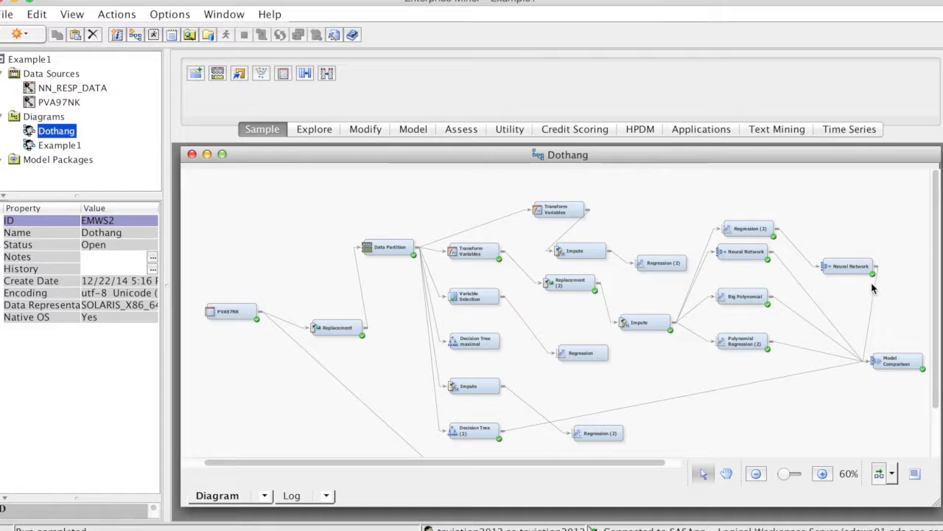
{"action": "mouse_move", "coordinate": [310, 223]}
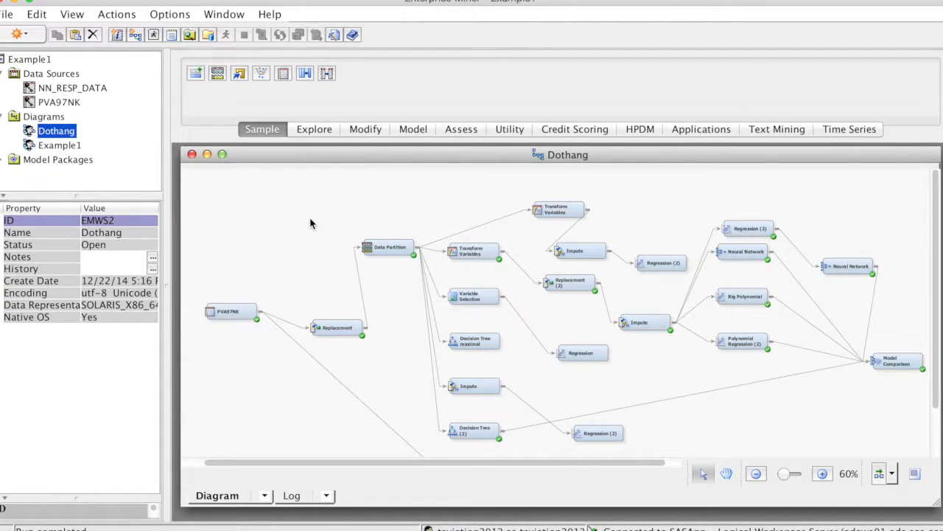
{"action": "mouse_move", "coordinate": [289, 211]}
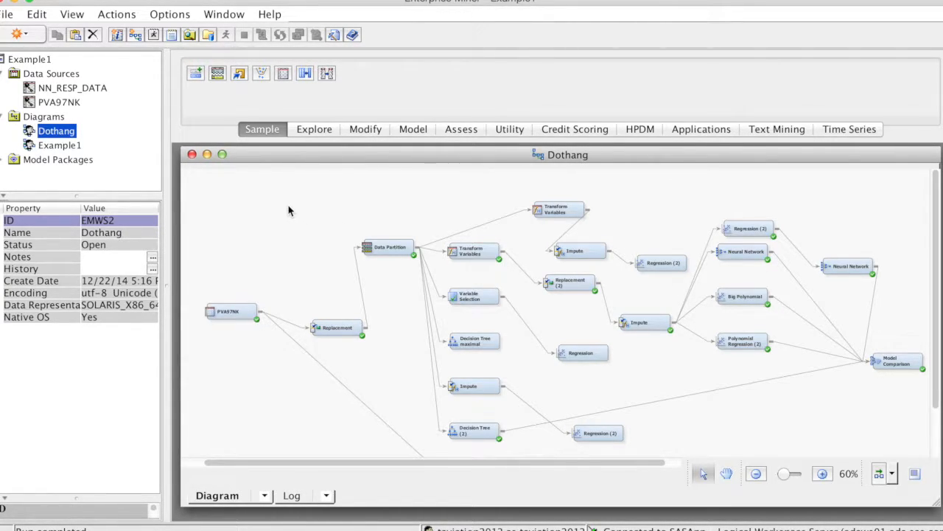
{"action": "mouse_move", "coordinate": [280, 197]}
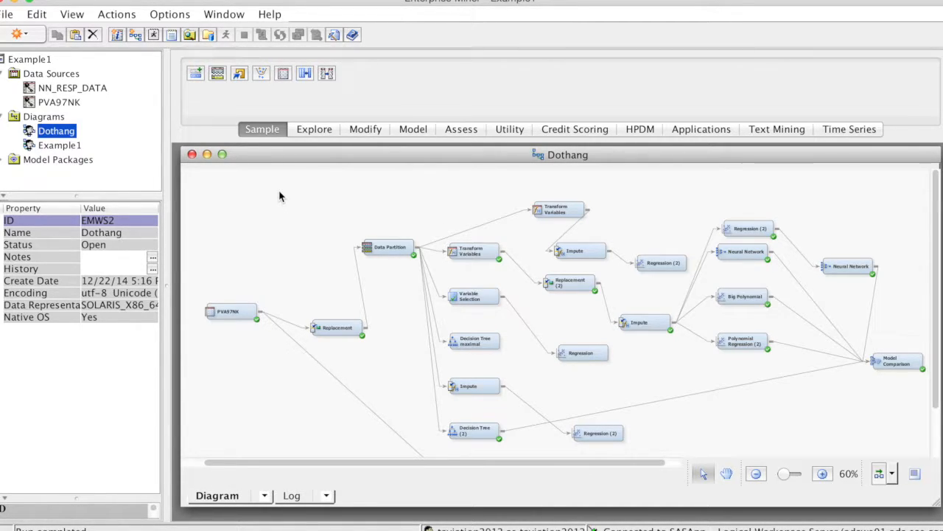
Step: Auto-arrange the Dothang diagram's nodes horizontally from left to right
{"action": "right_click", "coordinate": [280, 197]}
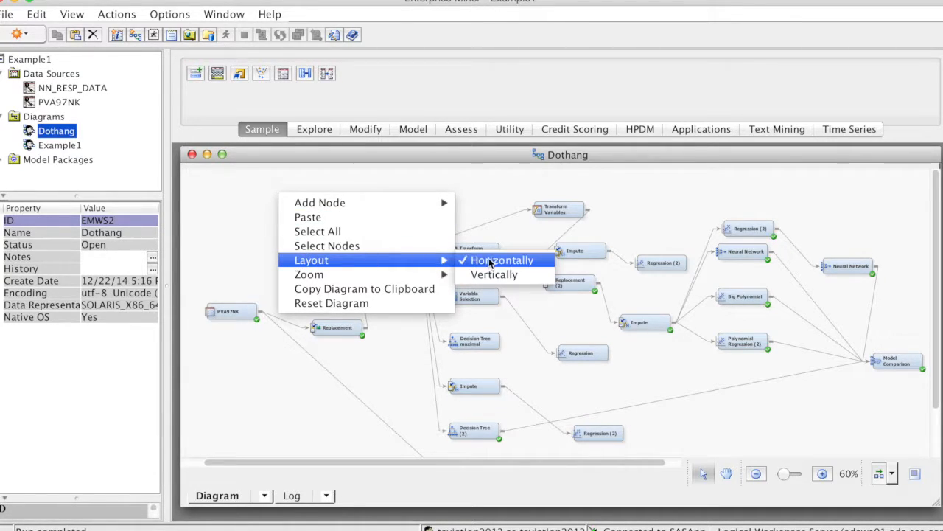
{"action": "left_click", "coordinate": [501, 259]}
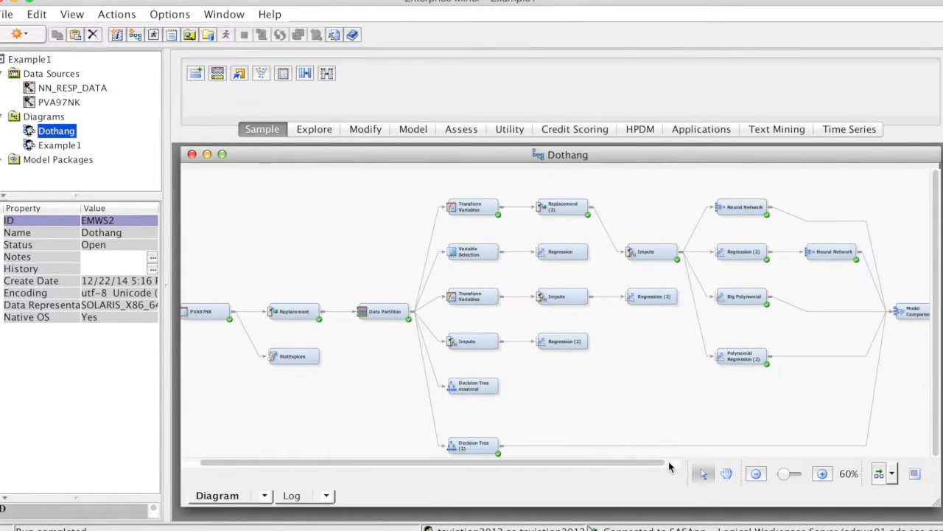
{"action": "scroll", "scroll_direction": "left", "scroll_amount": 3}
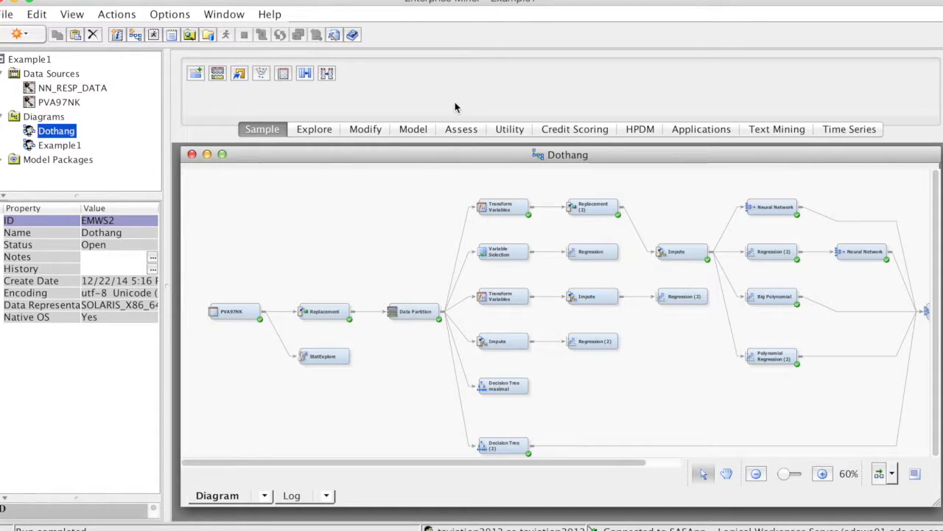
{"action": "mouse_move", "coordinate": [451, 97]}
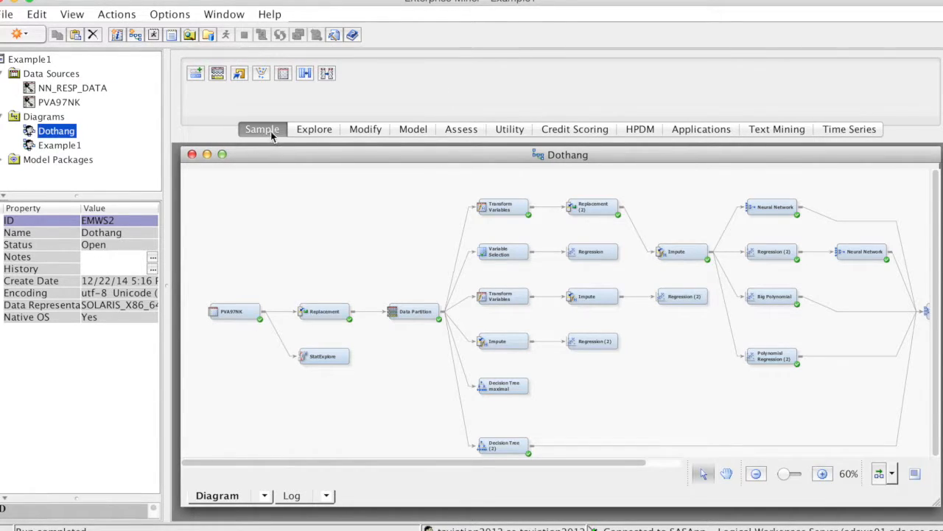
{"action": "mouse_move", "coordinate": [217, 73]}
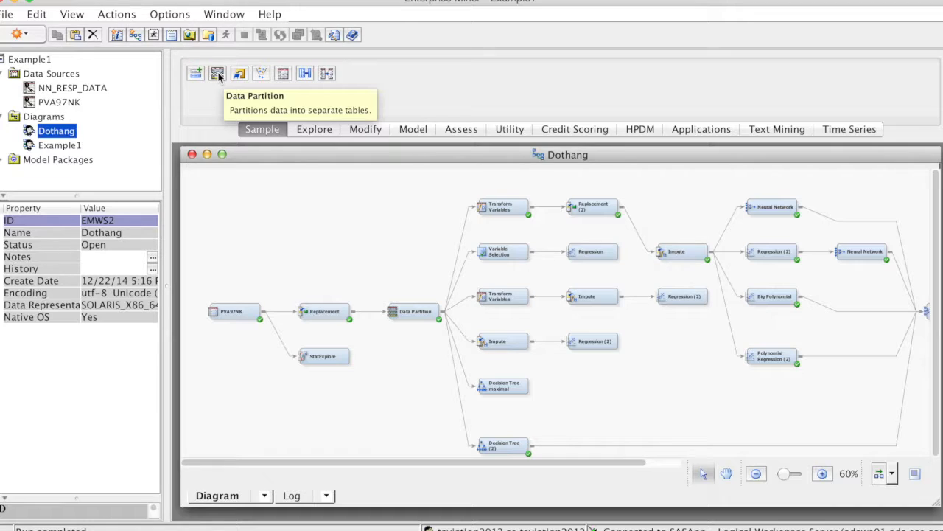
{"action": "mouse_move", "coordinate": [261, 73]}
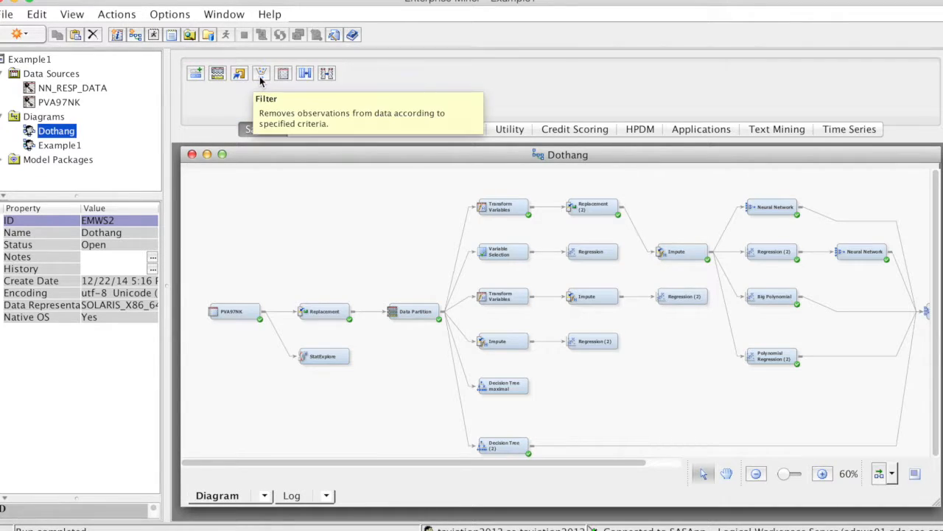
{"action": "mouse_move", "coordinate": [304, 73]}
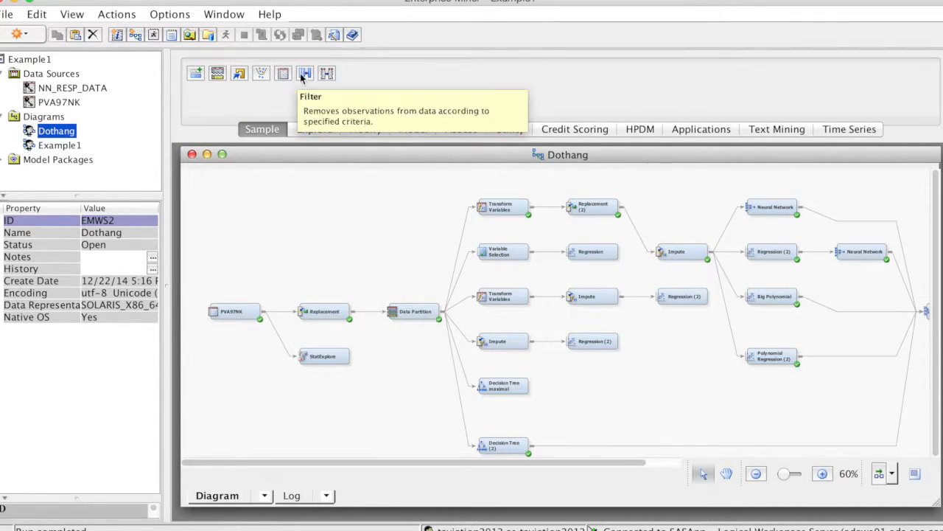
{"action": "mouse_move", "coordinate": [239, 73]}
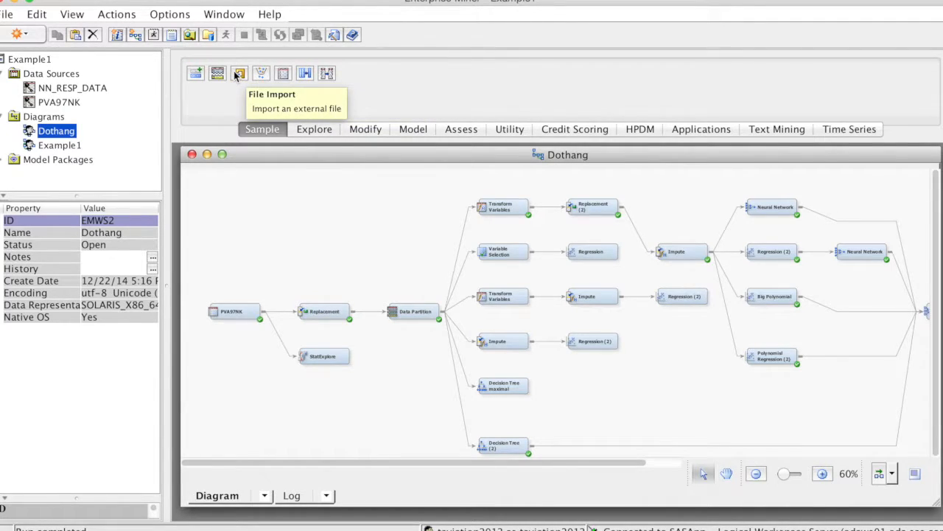
{"action": "mouse_move", "coordinate": [217, 73]}
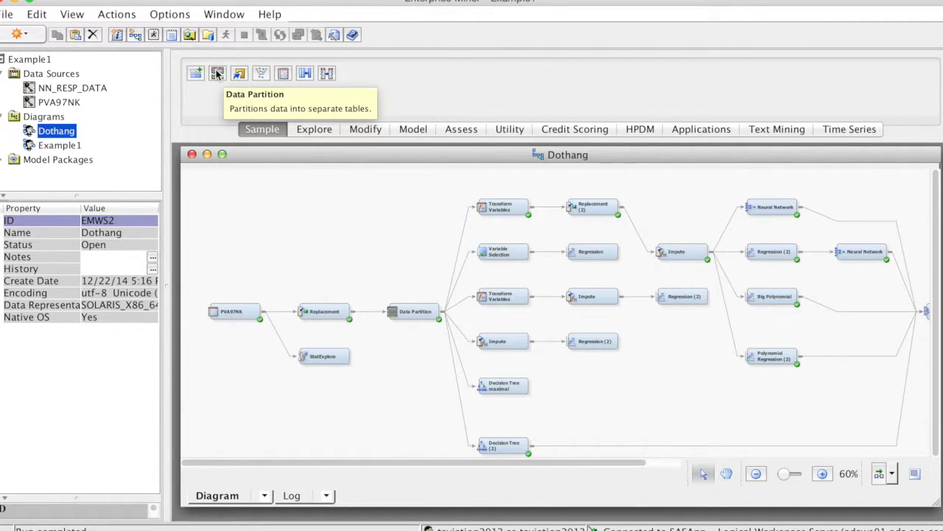
{"action": "left_click", "coordinate": [314, 129]}
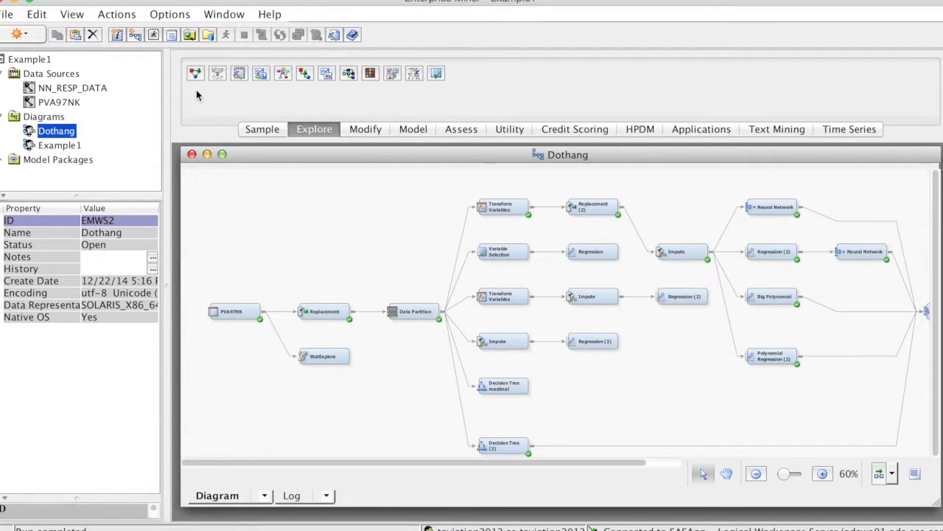
{"action": "mouse_move", "coordinate": [392, 72]}
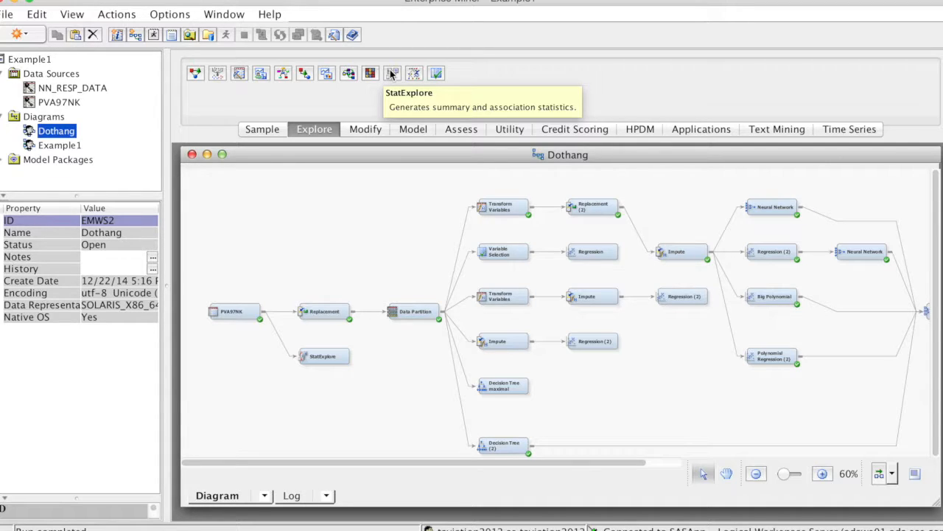
{"action": "mouse_move", "coordinate": [392, 72]}
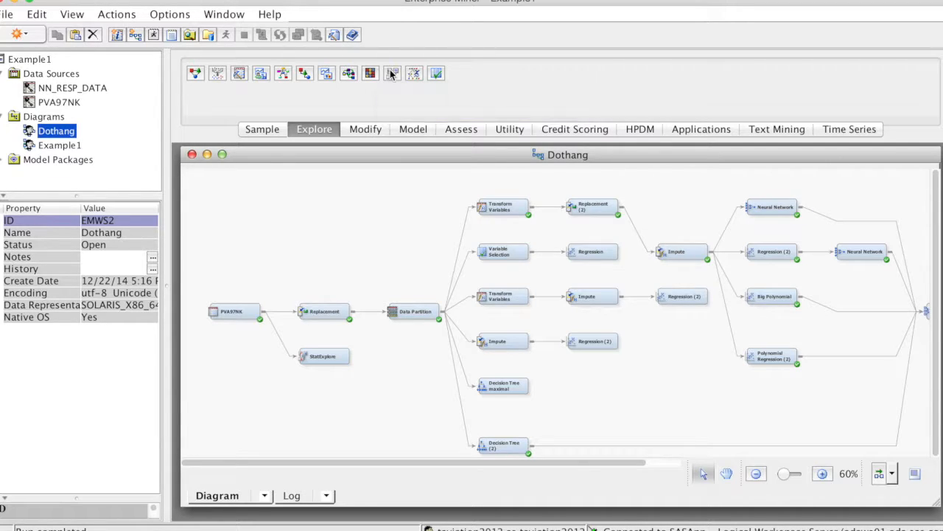
{"action": "mouse_move", "coordinate": [435, 73]}
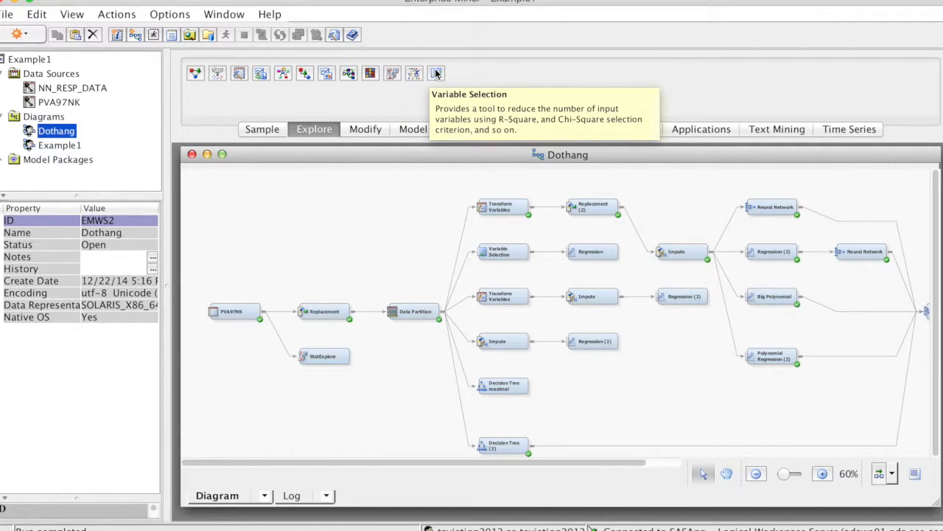
Step: Show the Modify node group with Impute, Replacement, Rules Builder and Transform Variables
{"action": "left_click", "coordinate": [365, 129]}
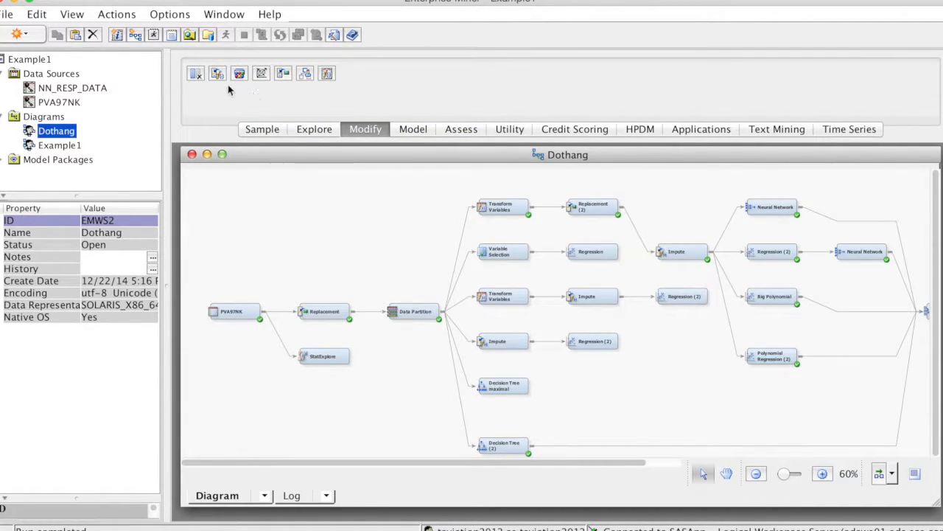
{"action": "mouse_move", "coordinate": [218, 73]}
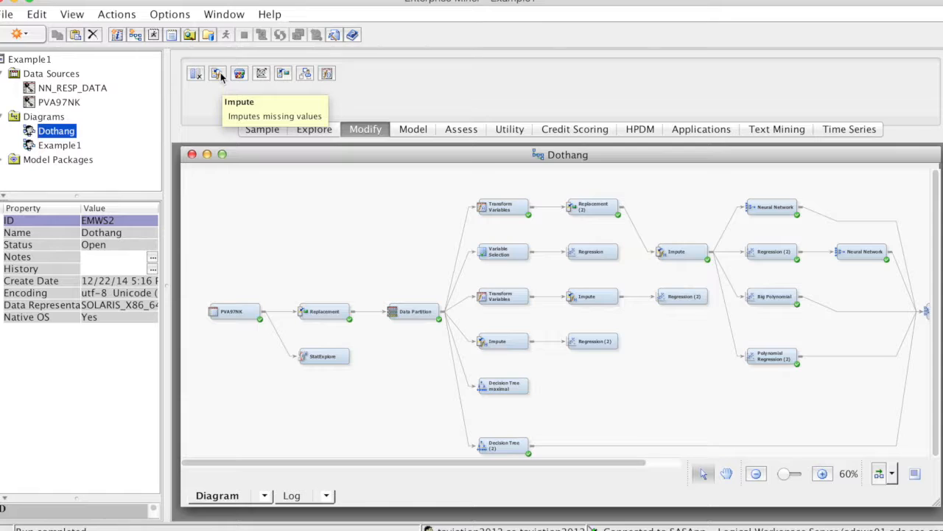
{"action": "mouse_move", "coordinate": [283, 73]}
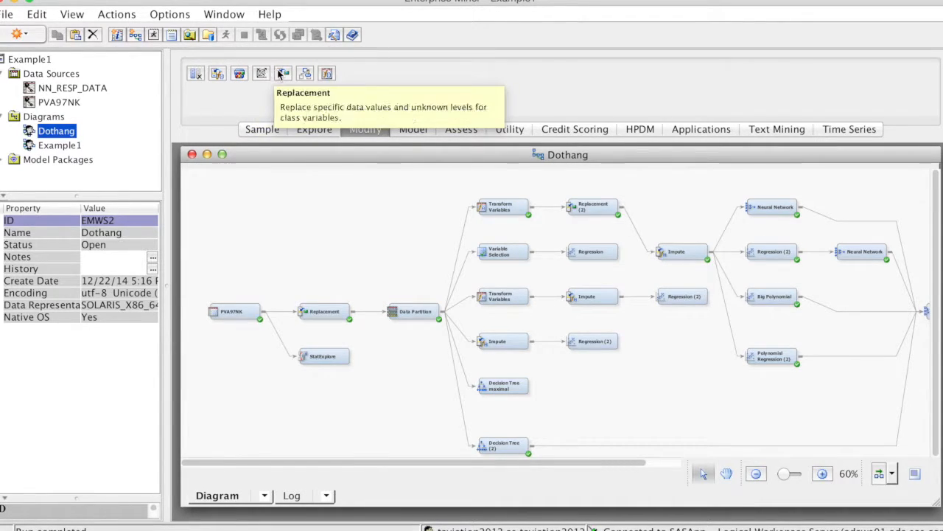
{"action": "mouse_move", "coordinate": [305, 73]}
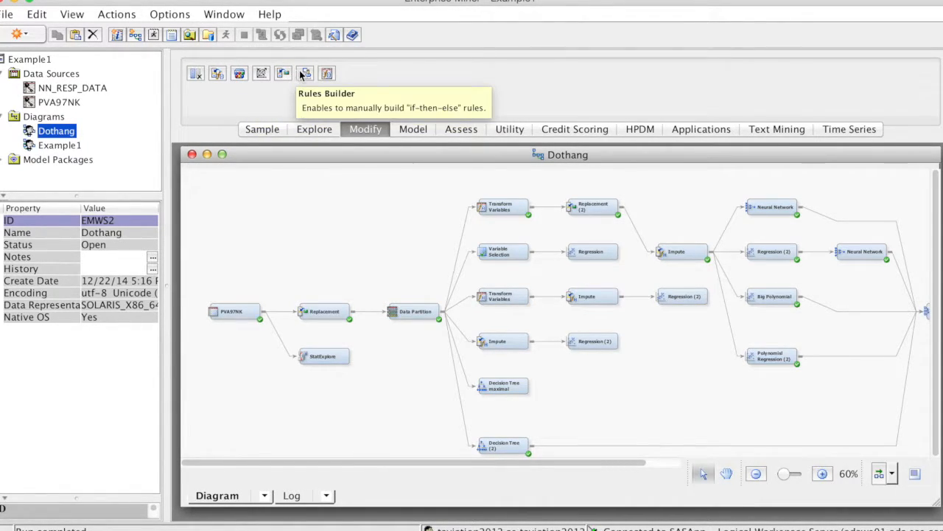
{"action": "mouse_move", "coordinate": [327, 73]}
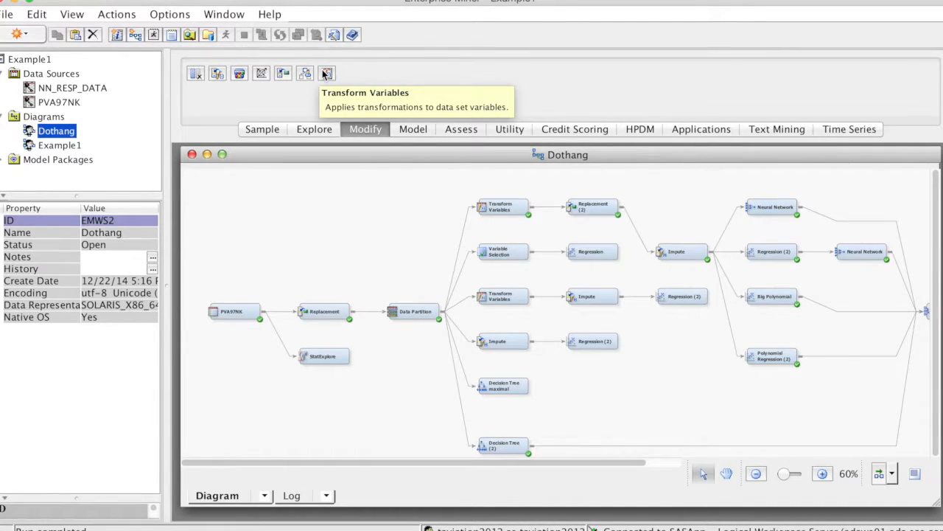
Step: Show the Model node group with Decision Tree and Regression
{"action": "left_click", "coordinate": [413, 129]}
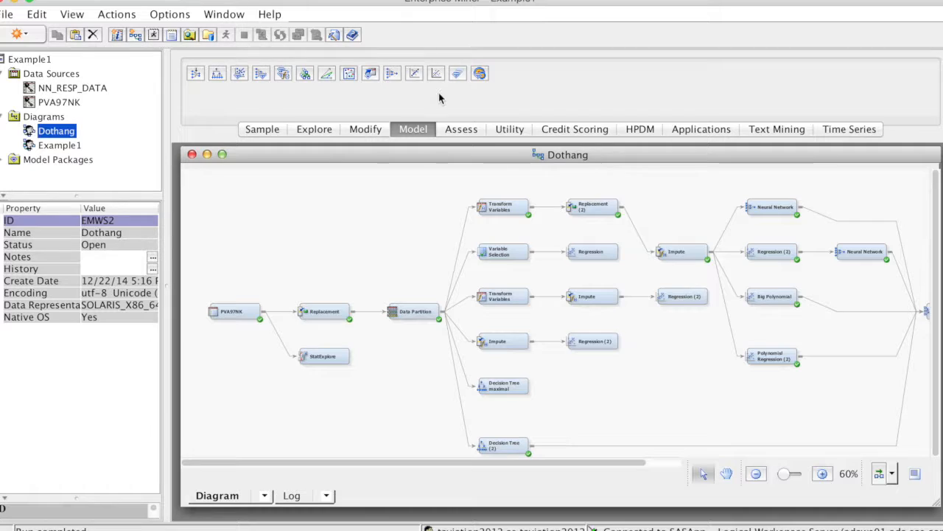
{"action": "mouse_move", "coordinate": [431, 103]}
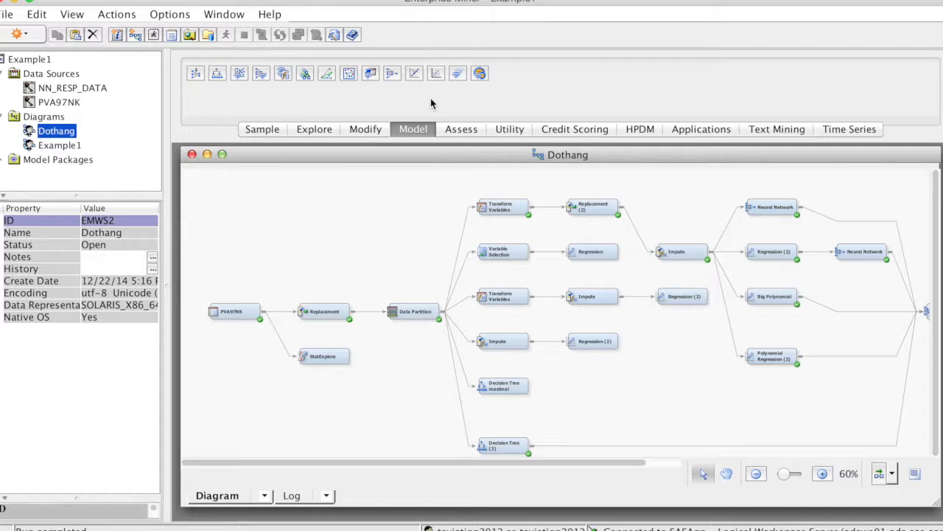
{"action": "mouse_move", "coordinate": [436, 73]}
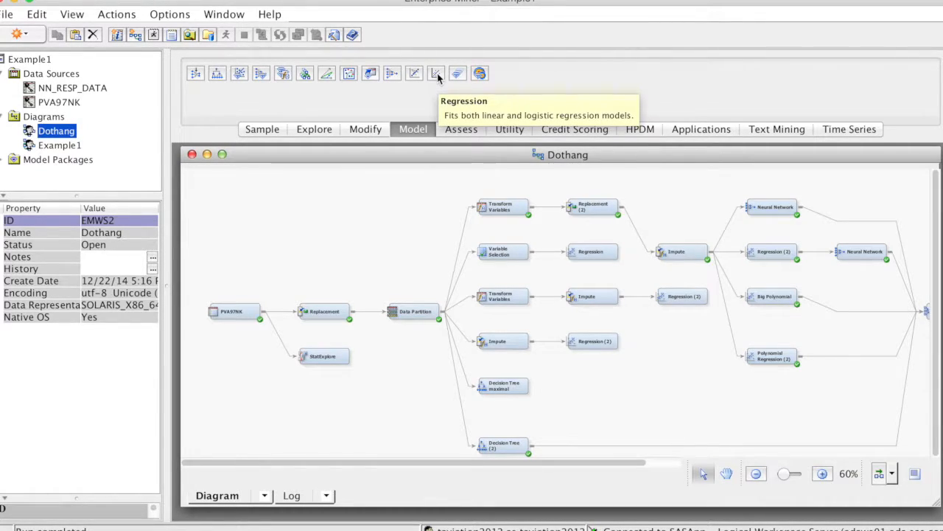
{"action": "mouse_move", "coordinate": [216, 73]}
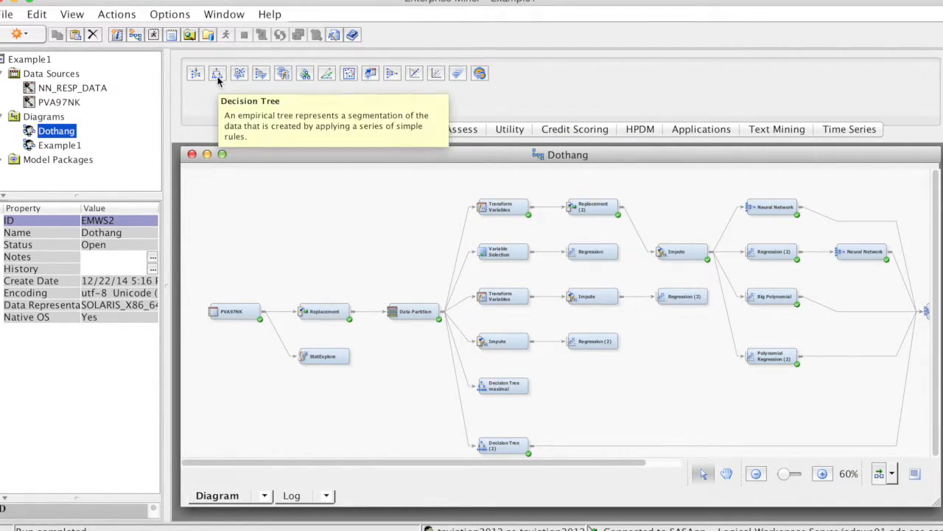
{"action": "mouse_move", "coordinate": [486, 118]}
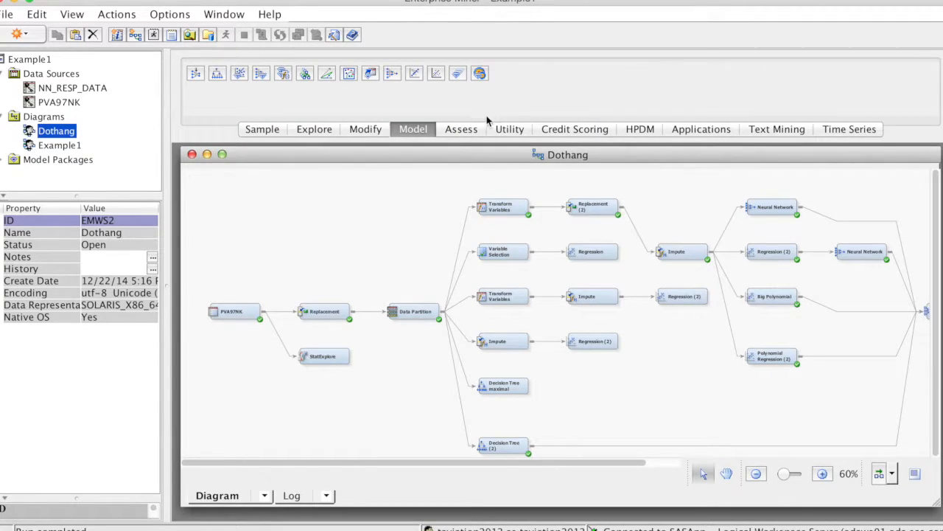
Step: Show the Assess node group, which includes the Score node
{"action": "left_click", "coordinate": [460, 129]}
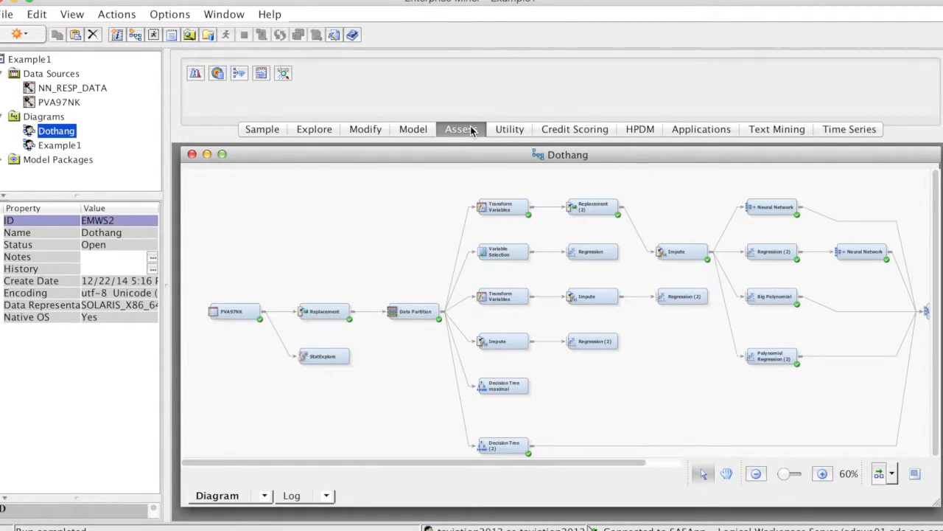
{"action": "mouse_move", "coordinate": [435, 110]}
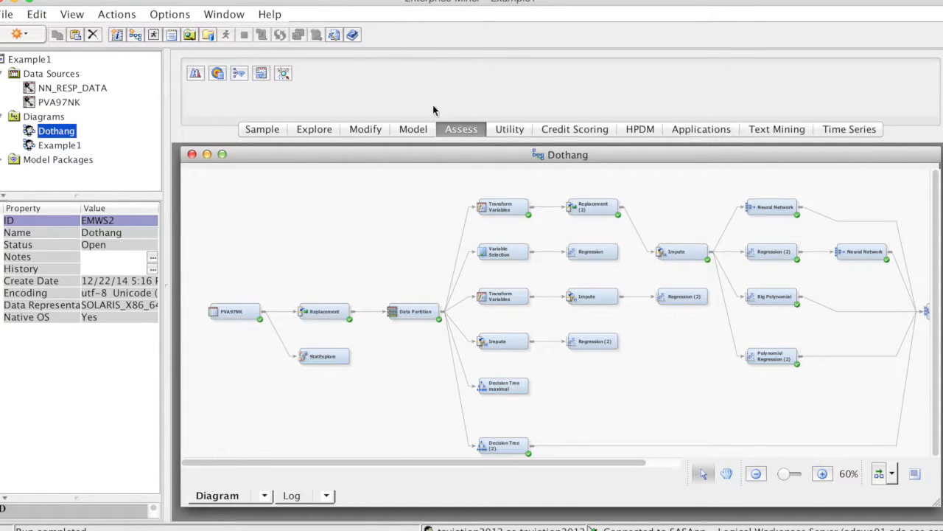
{"action": "mouse_move", "coordinate": [261, 73]}
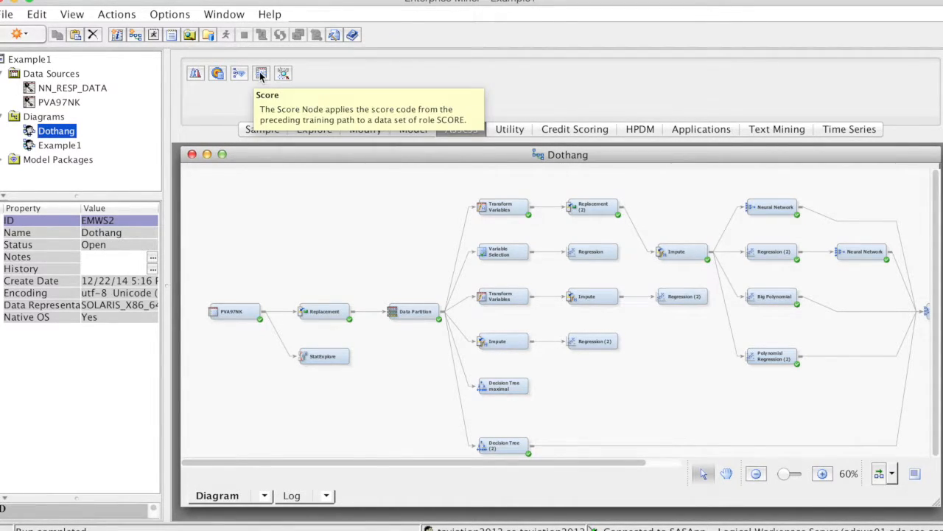
{"action": "mouse_move", "coordinate": [239, 73]}
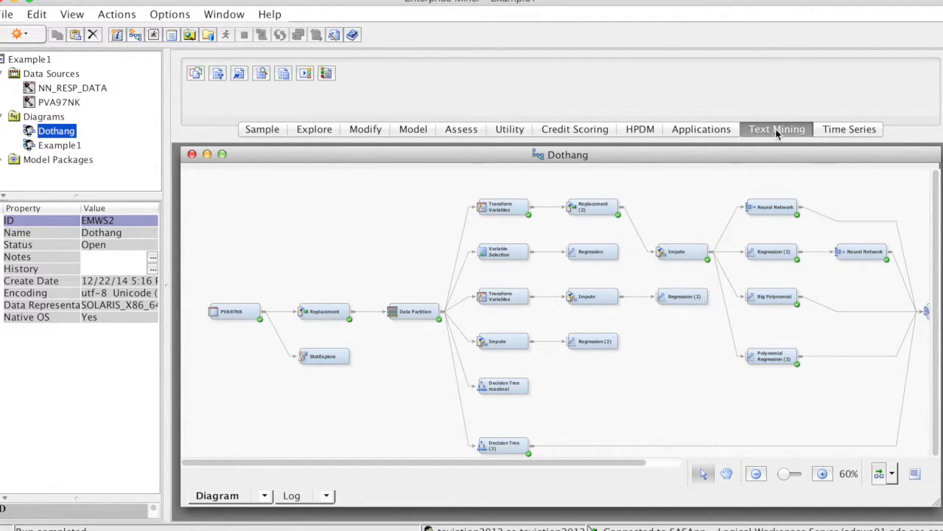
{"action": "mouse_move", "coordinate": [262, 73]}
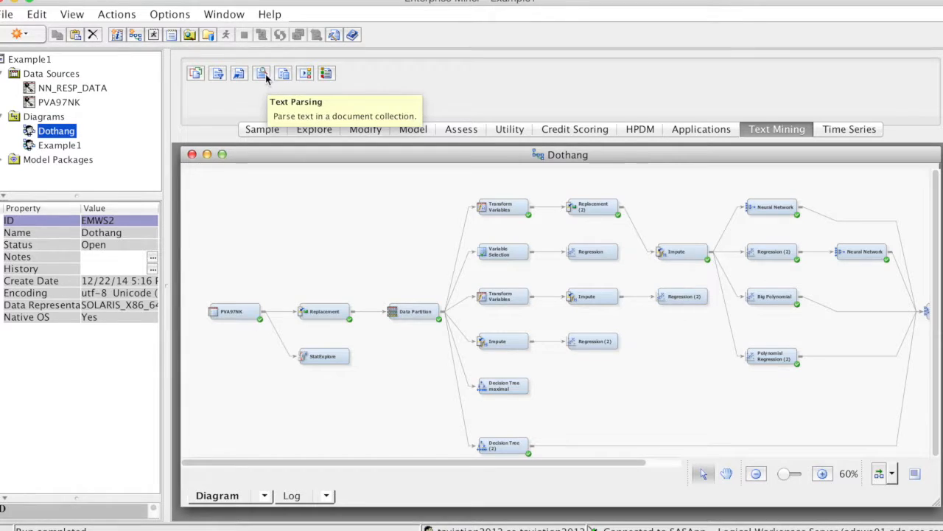
{"action": "mouse_move", "coordinate": [239, 73]}
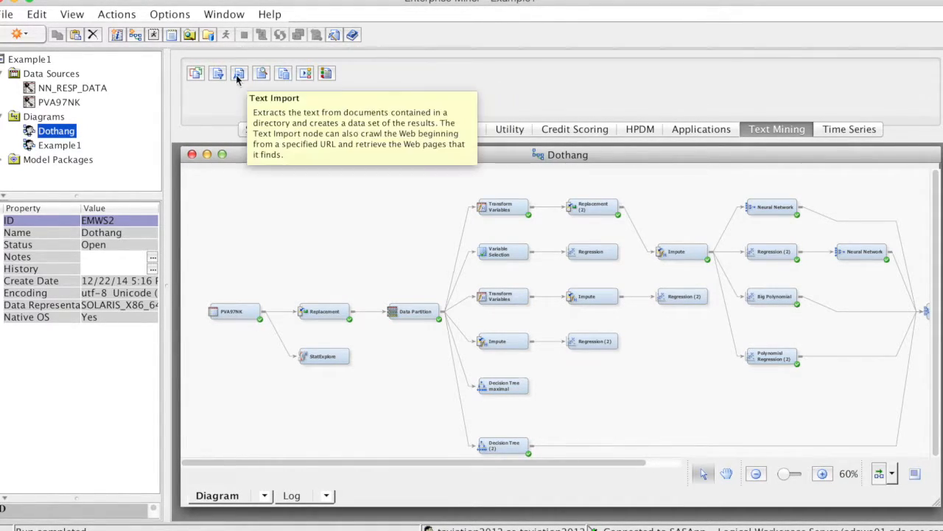
{"action": "mouse_move", "coordinate": [261, 73]}
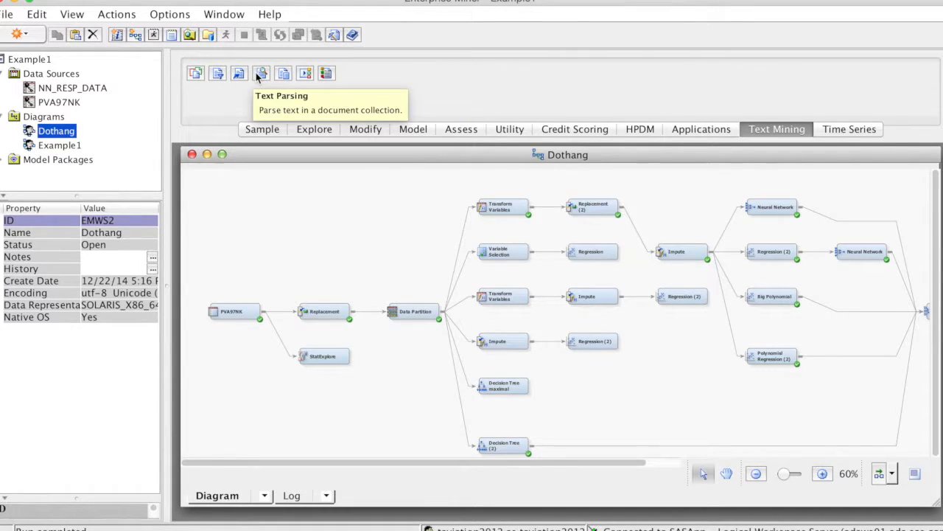
{"action": "mouse_move", "coordinate": [196, 73]}
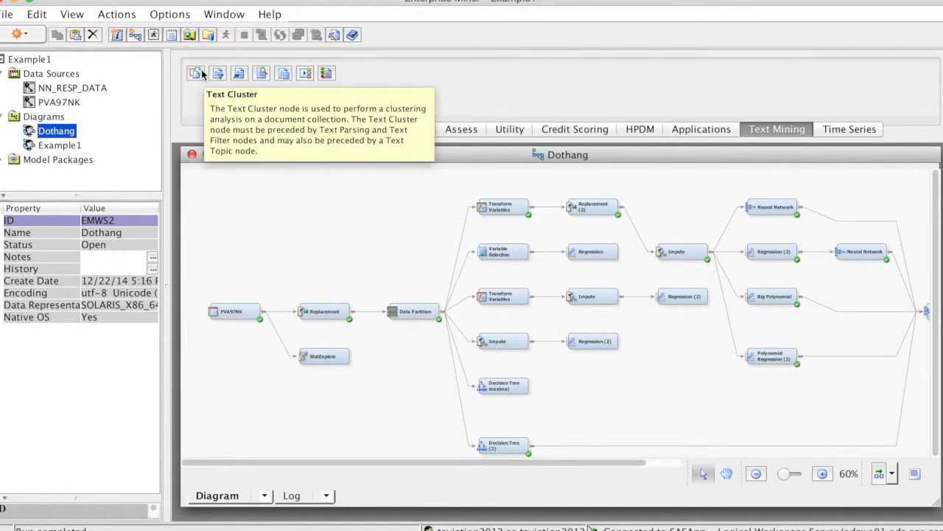
{"action": "mouse_move", "coordinate": [283, 73]}
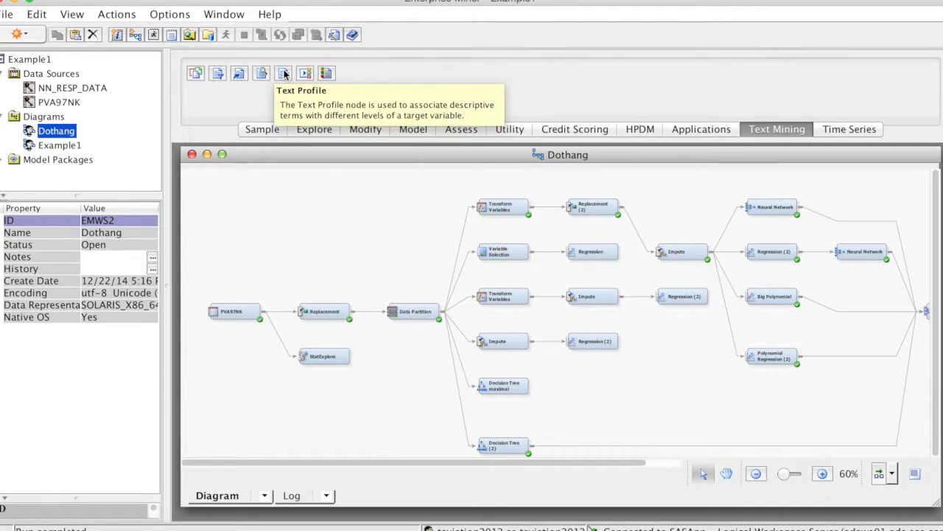
{"action": "mouse_move", "coordinate": [327, 73]}
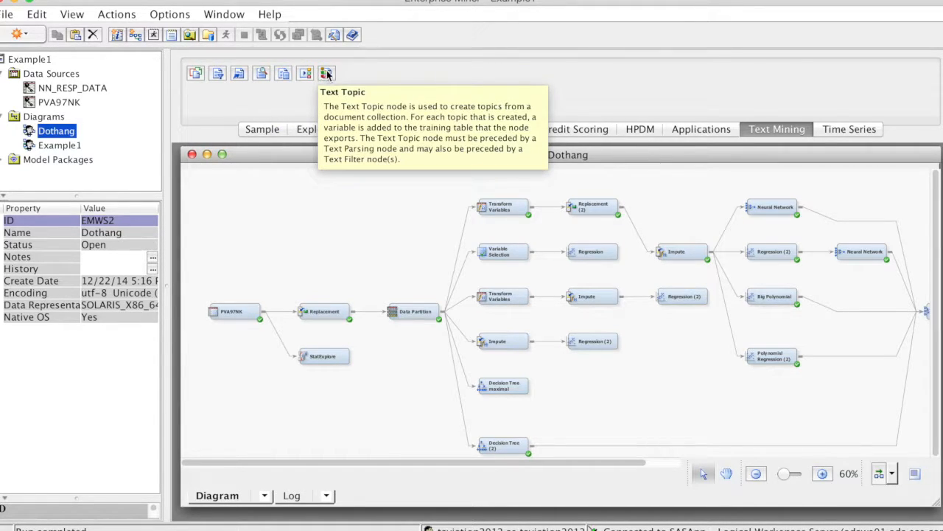
{"action": "mouse_move", "coordinate": [346, 73]}
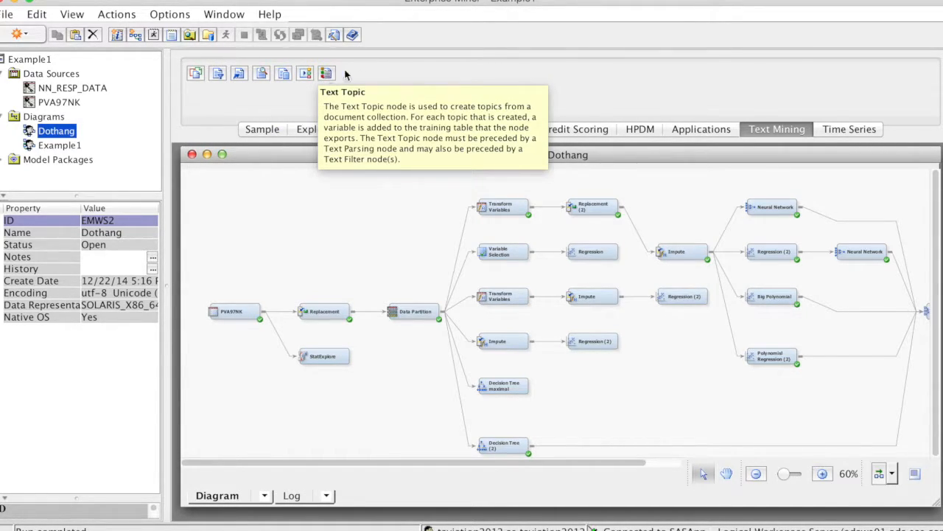
{"action": "mouse_move", "coordinate": [530, 67]}
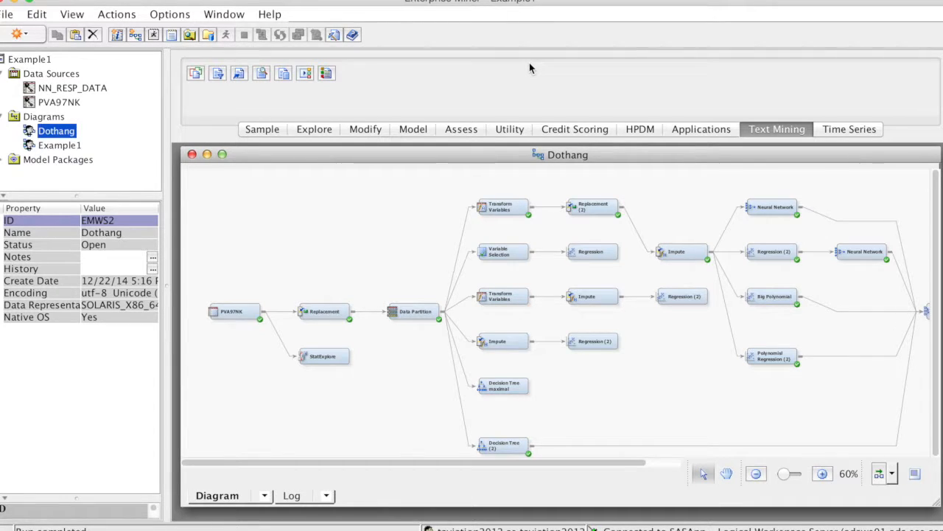